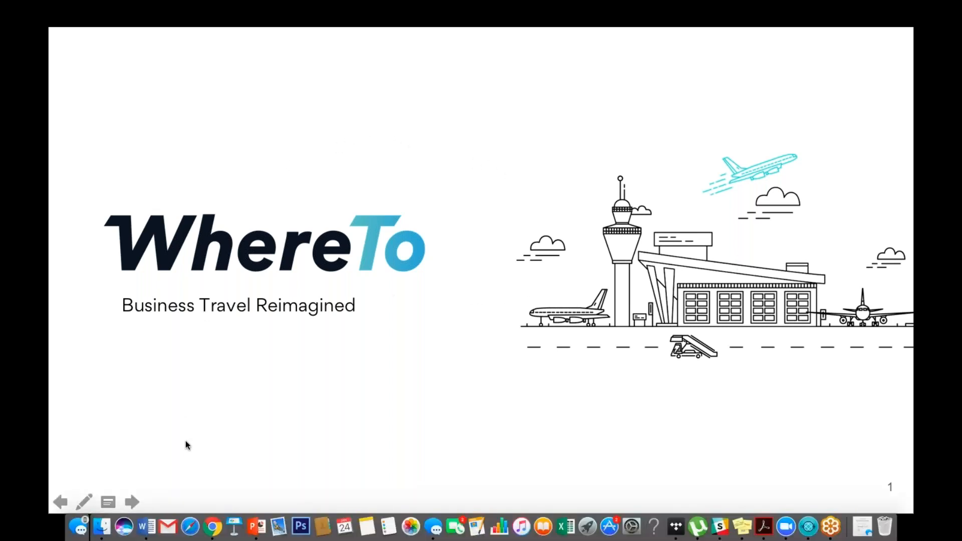
mouse_move(206, 457)
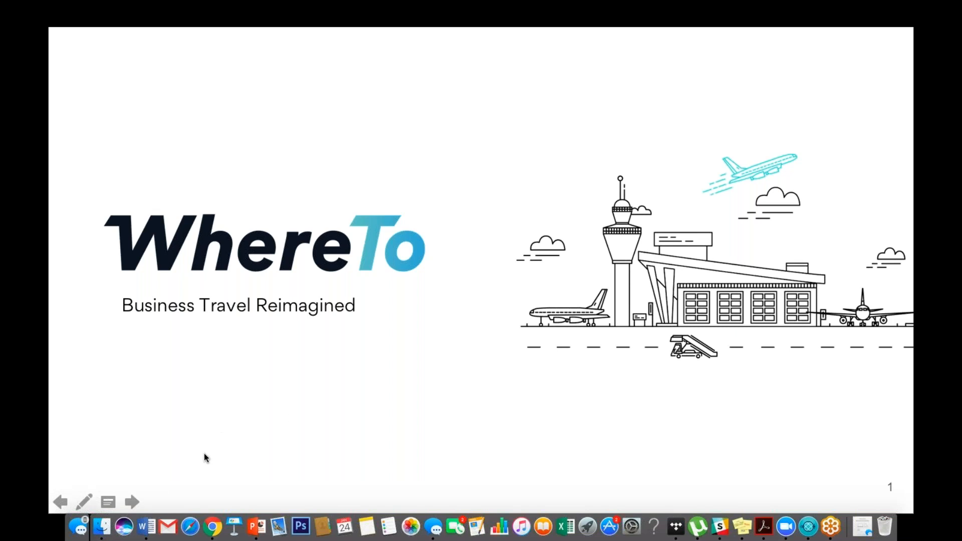
mouse_move(344, 407)
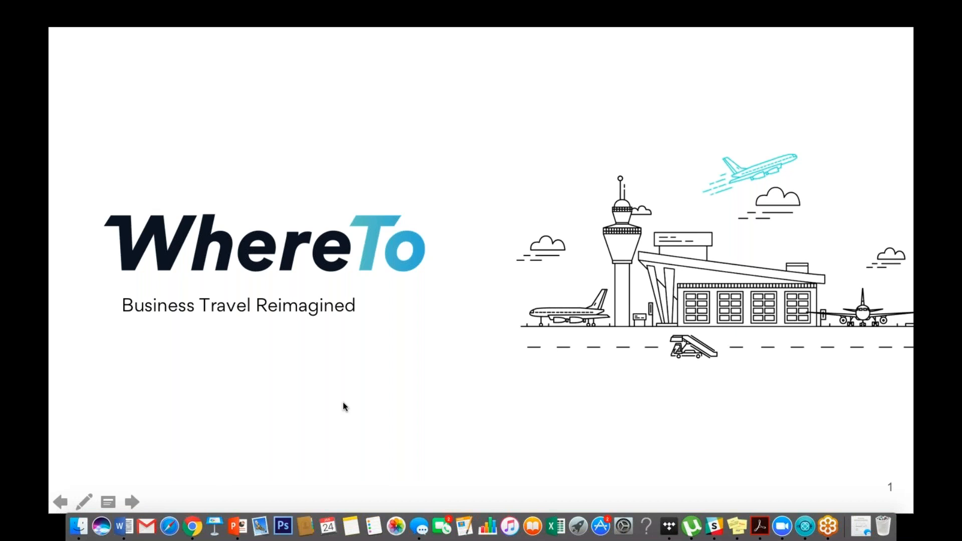
mouse_move(177, 433)
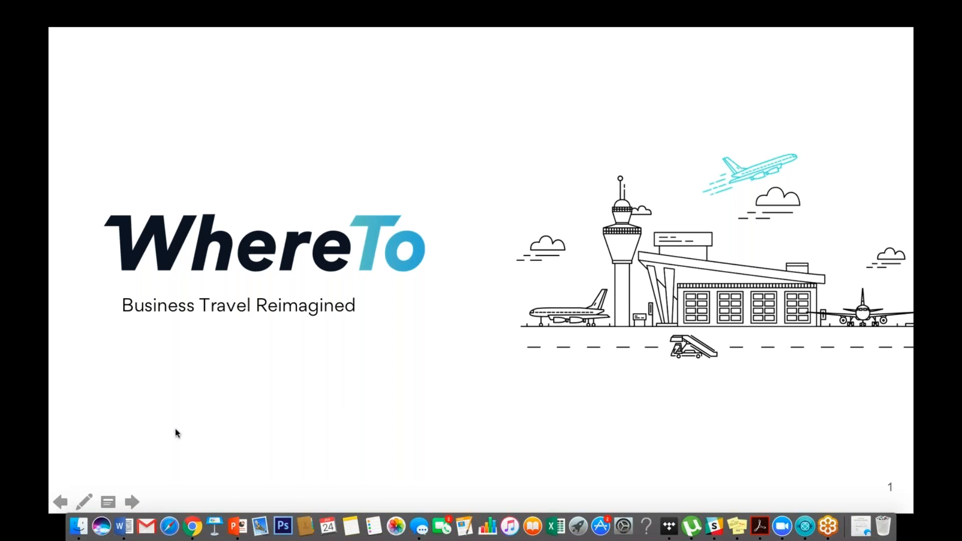
mouse_move(231, 420)
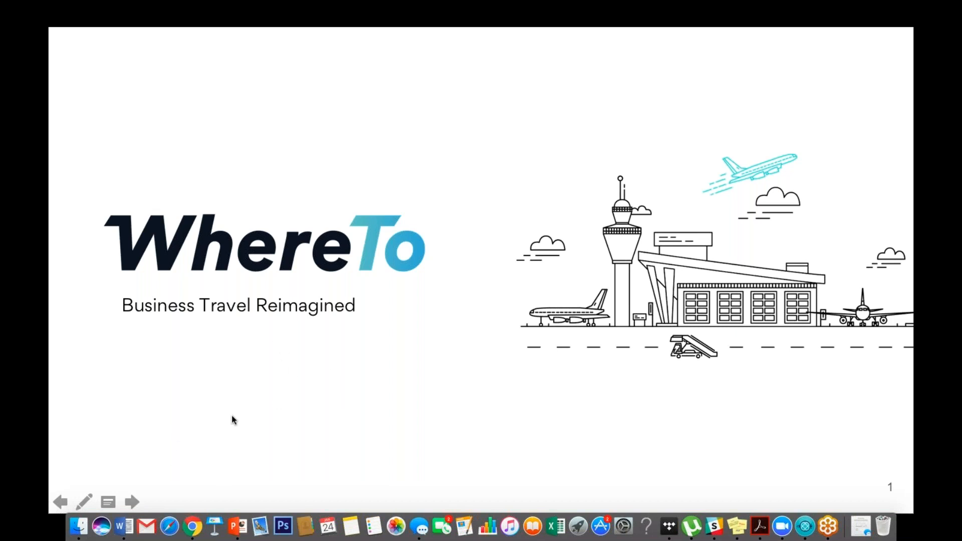
mouse_move(214, 422)
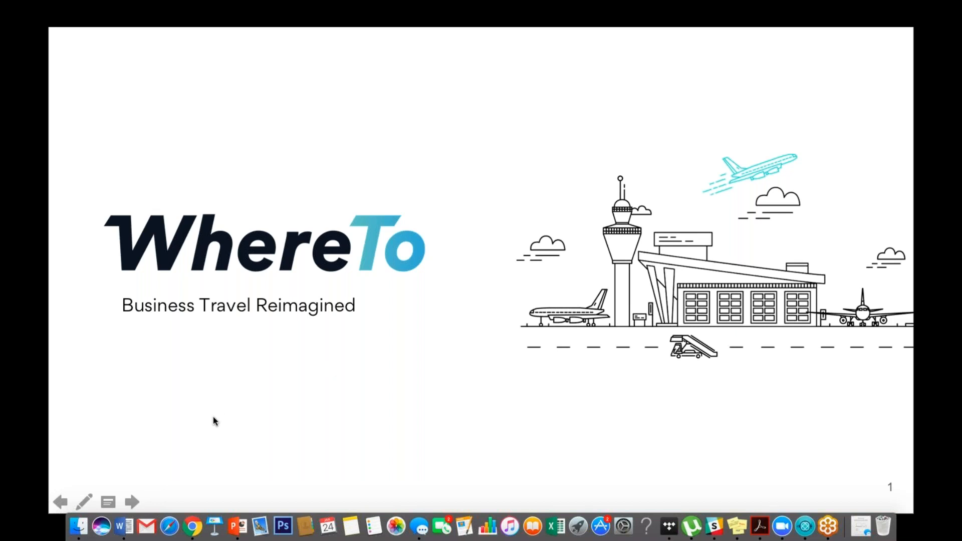
mouse_move(242, 346)
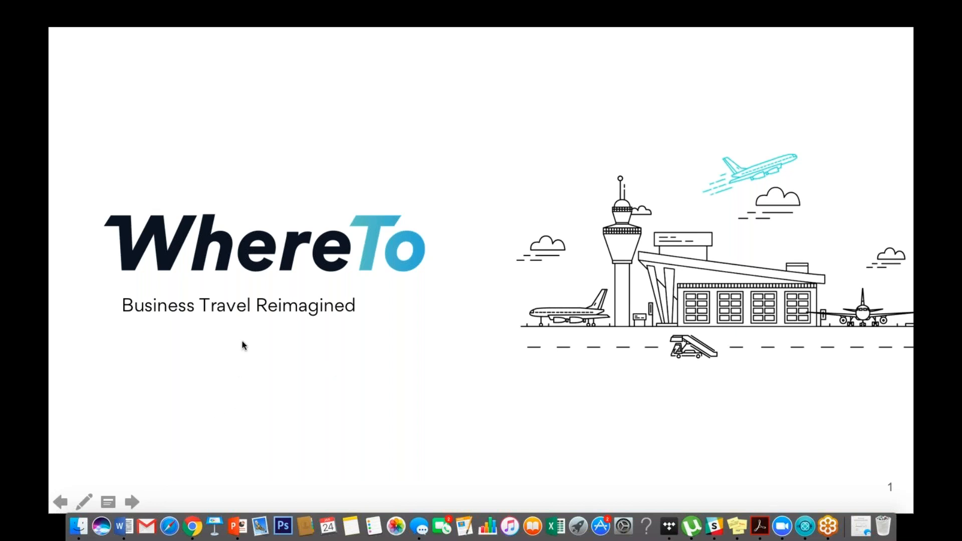
mouse_move(186, 419)
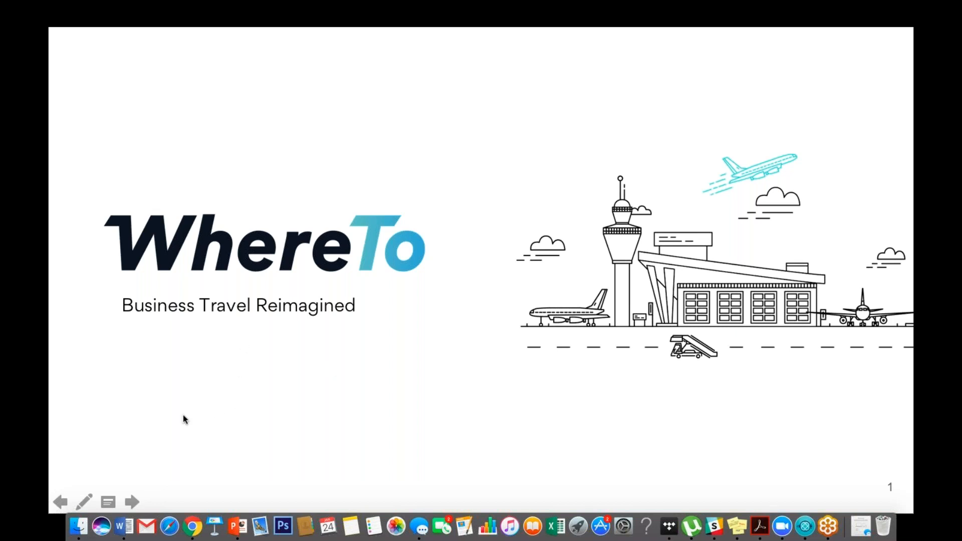
mouse_move(323, 417)
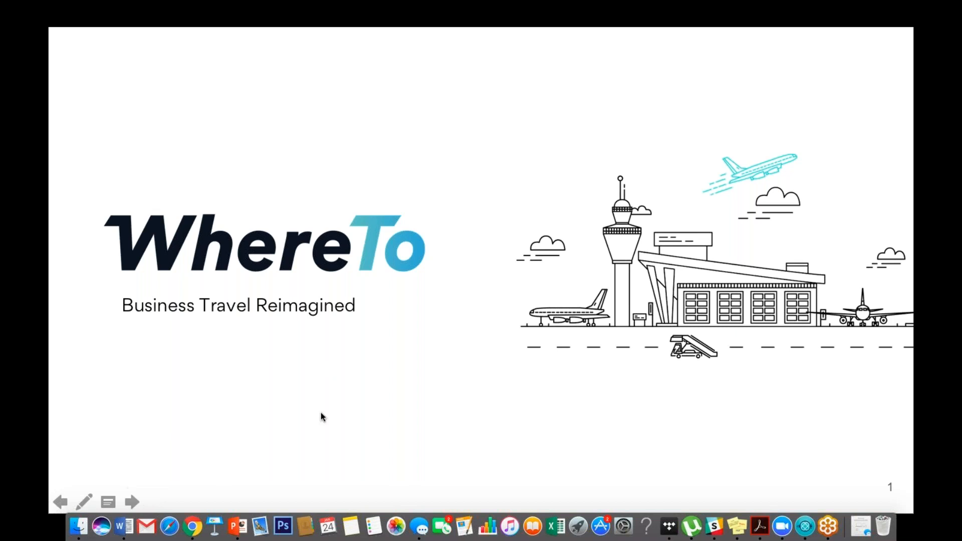
mouse_move(419, 292)
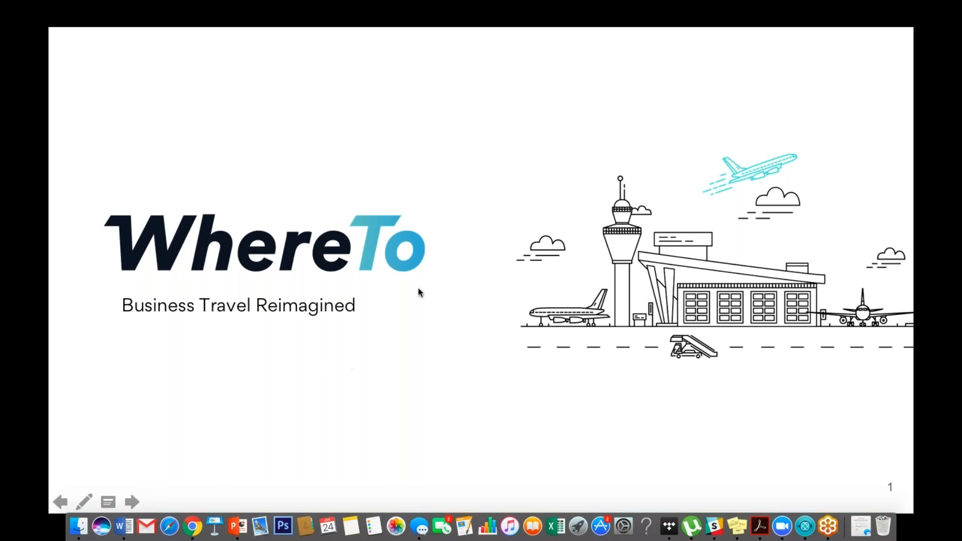
mouse_move(446, 269)
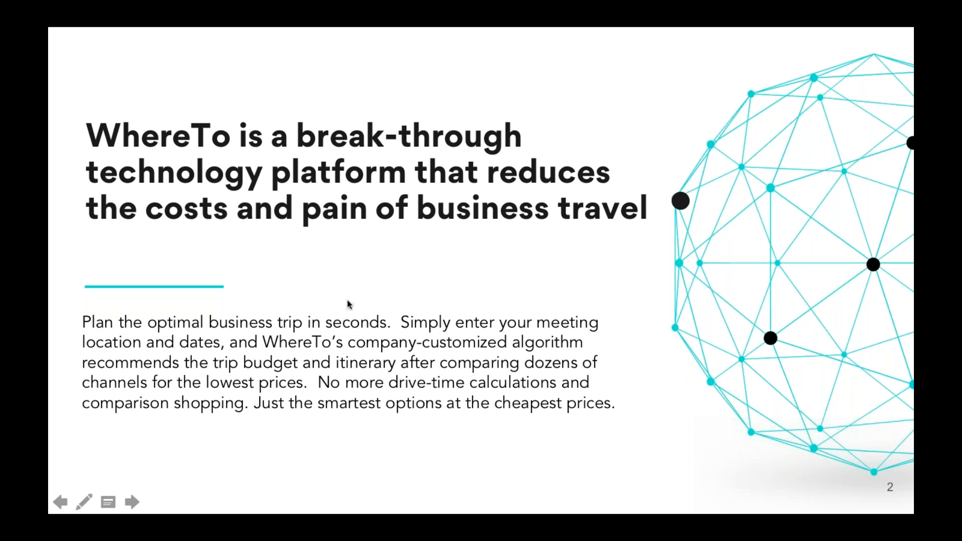
mouse_move(386, 337)
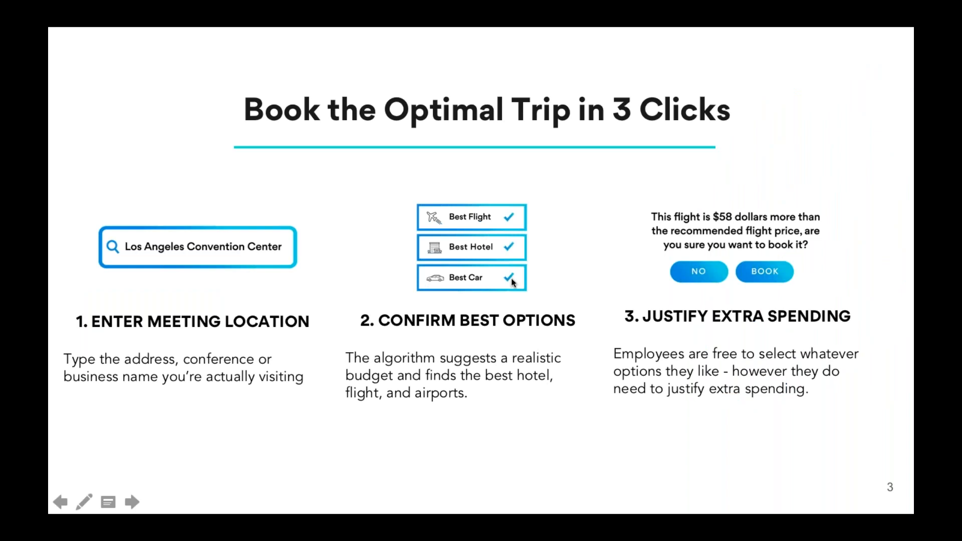
mouse_move(190, 321)
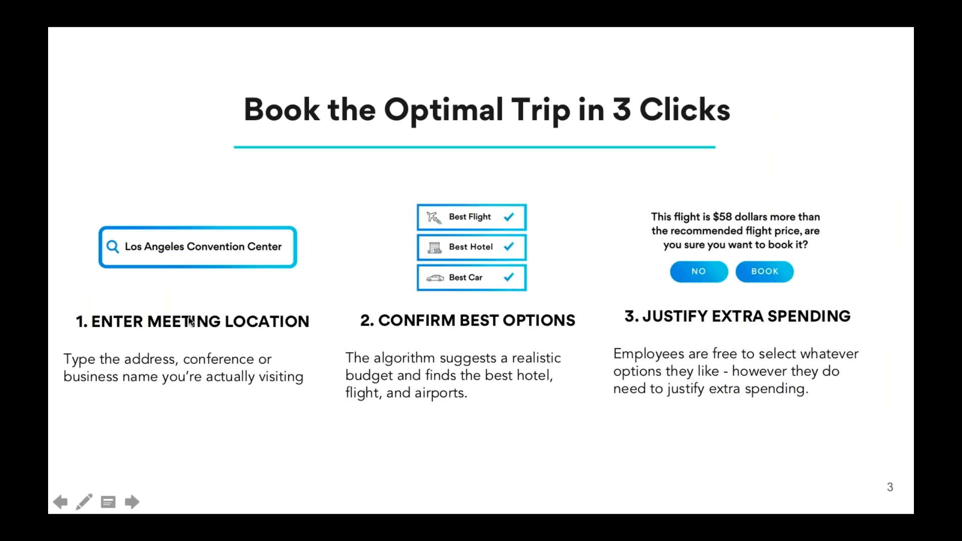
mouse_move(248, 306)
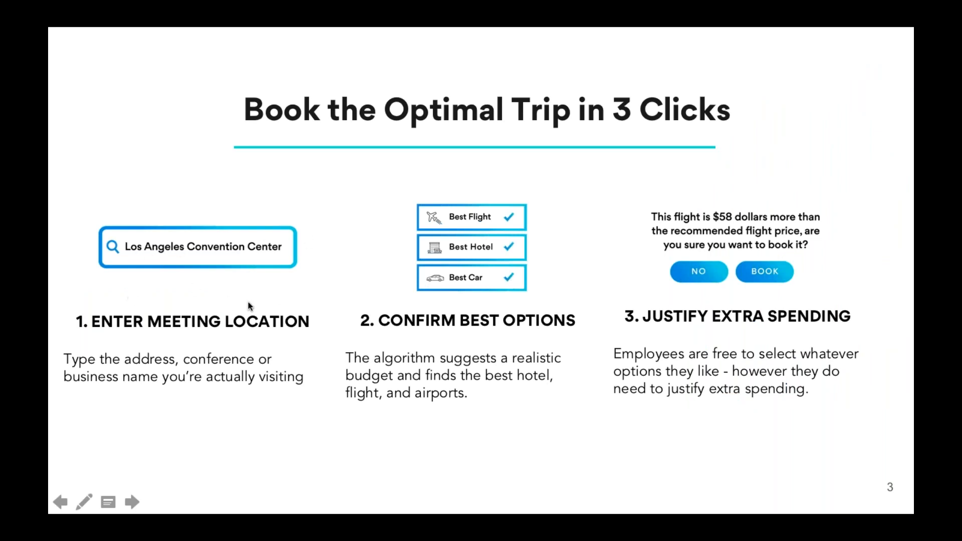
mouse_move(469, 363)
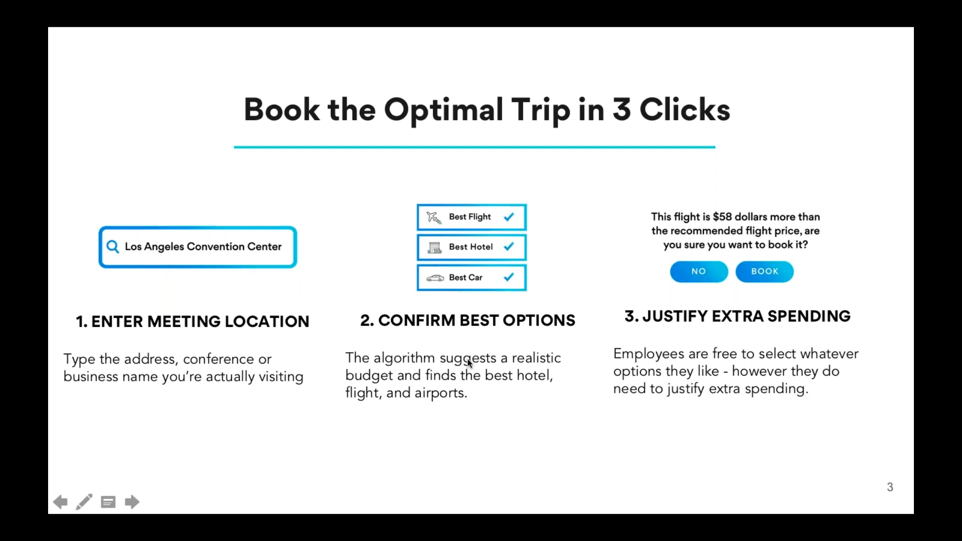
mouse_move(486, 425)
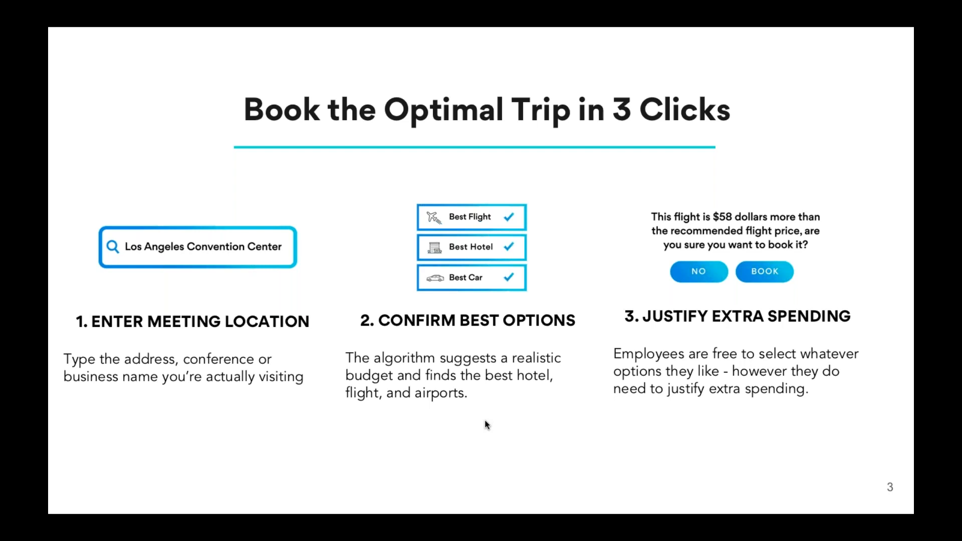
mouse_move(507, 458)
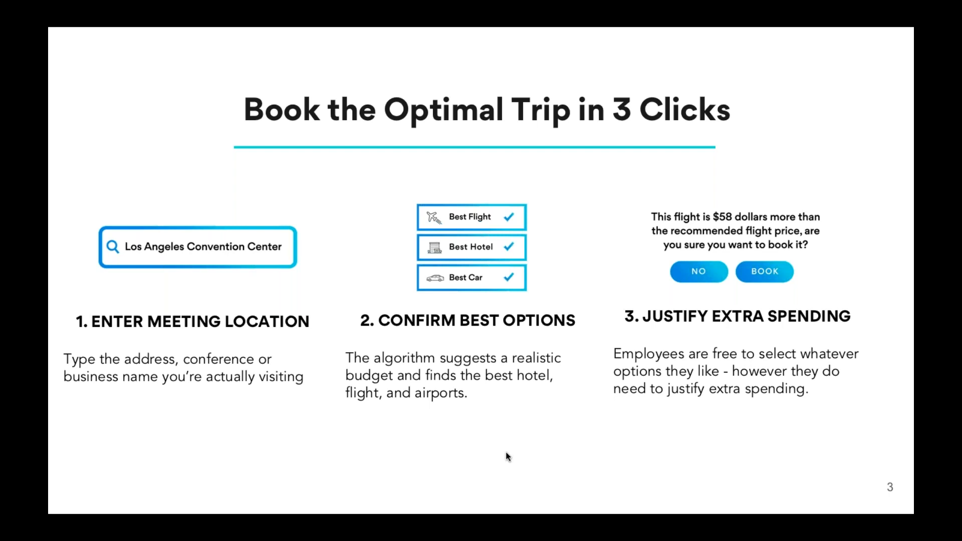
mouse_move(479, 464)
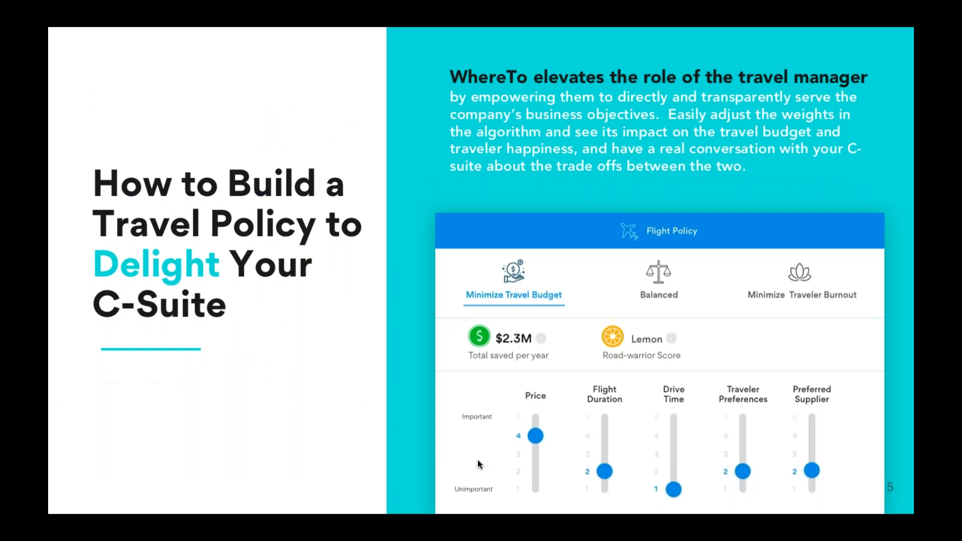
mouse_move(575, 515)
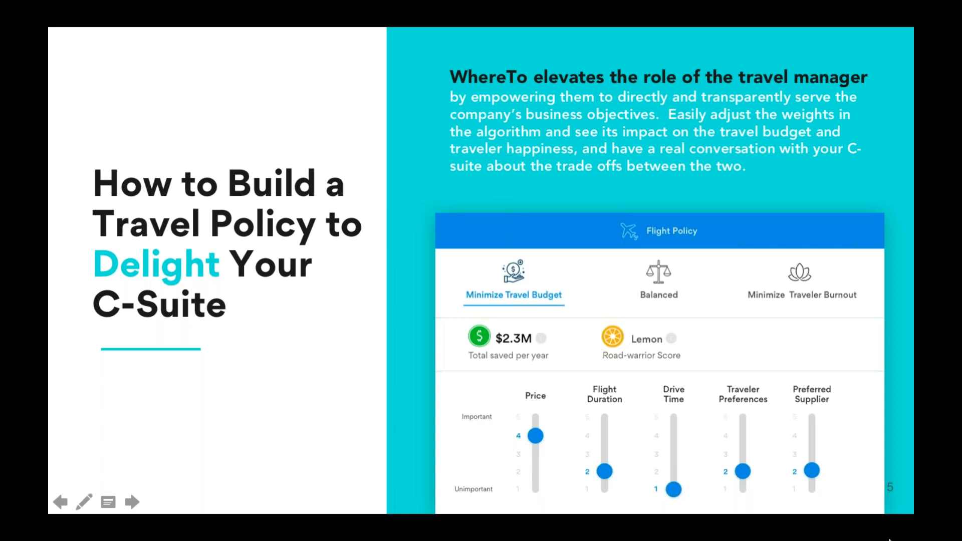
mouse_move(742, 390)
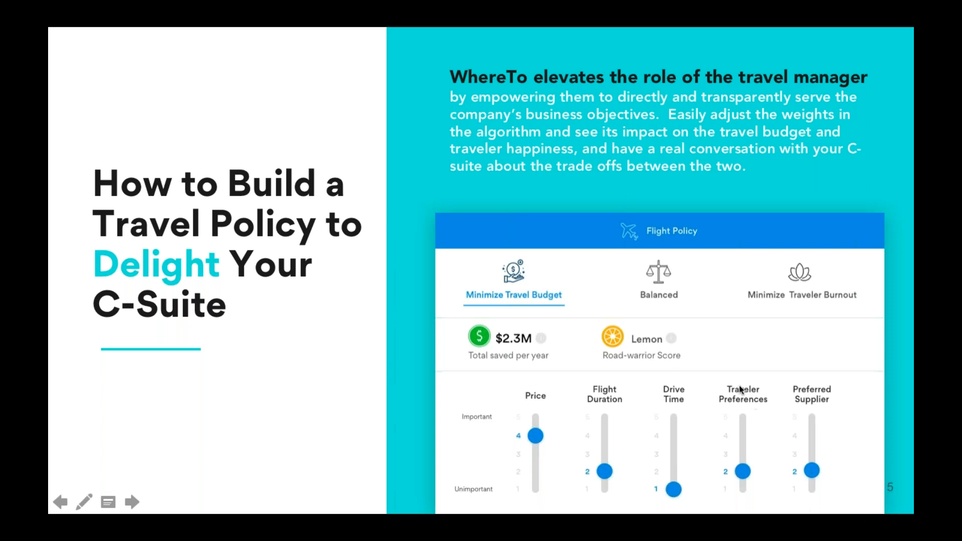
mouse_move(533, 315)
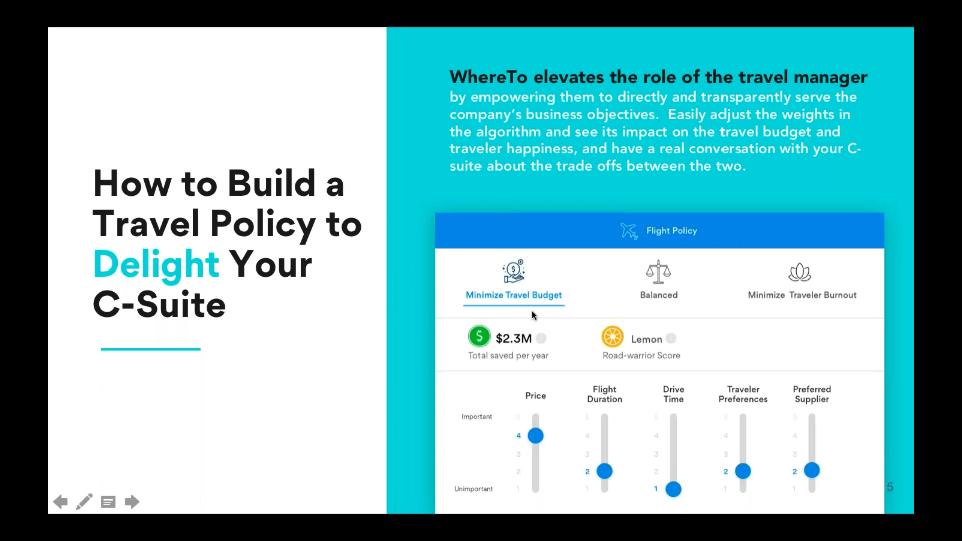
mouse_move(543, 303)
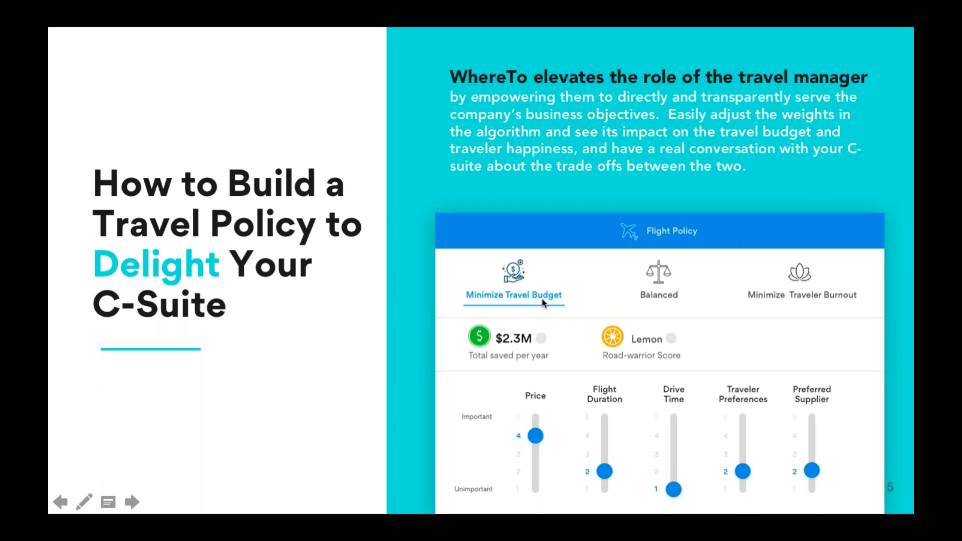
mouse_move(687, 308)
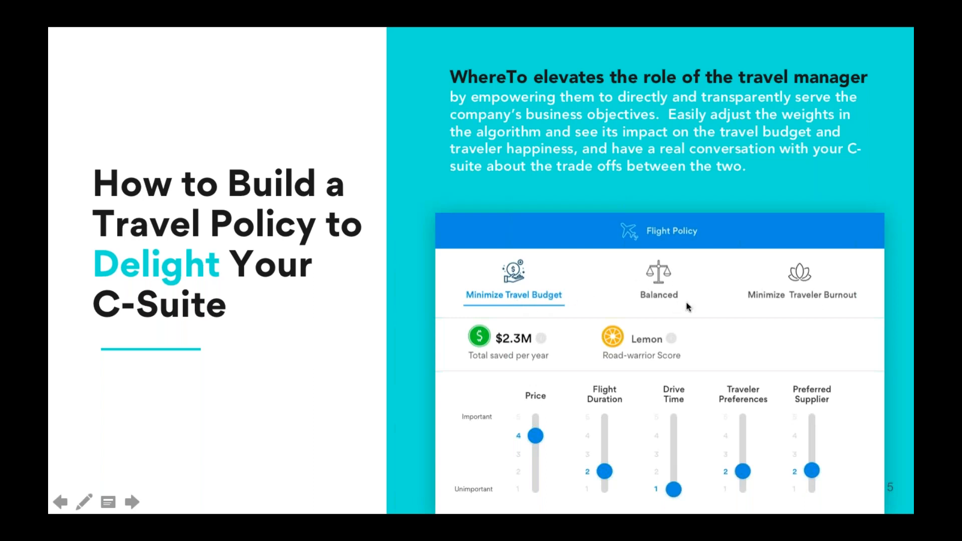
mouse_move(509, 302)
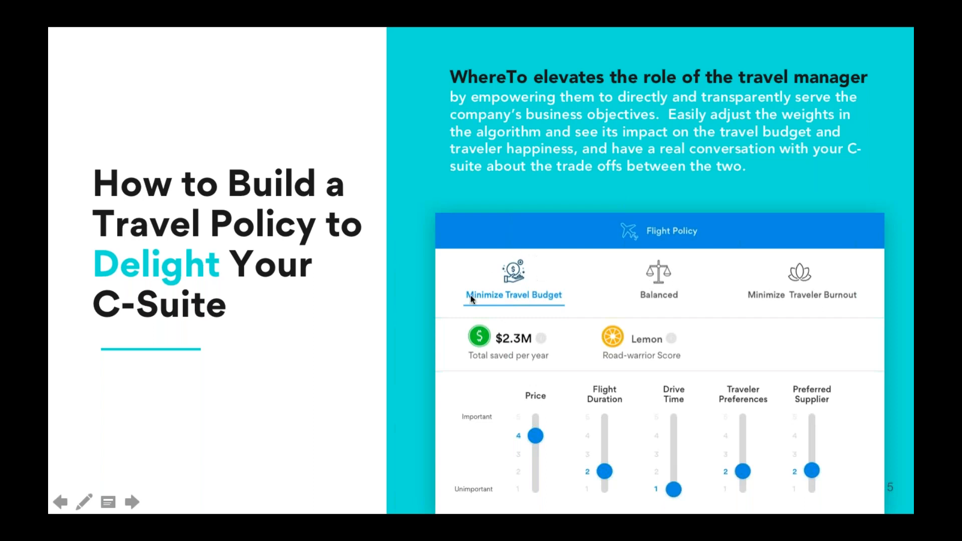
mouse_move(671, 309)
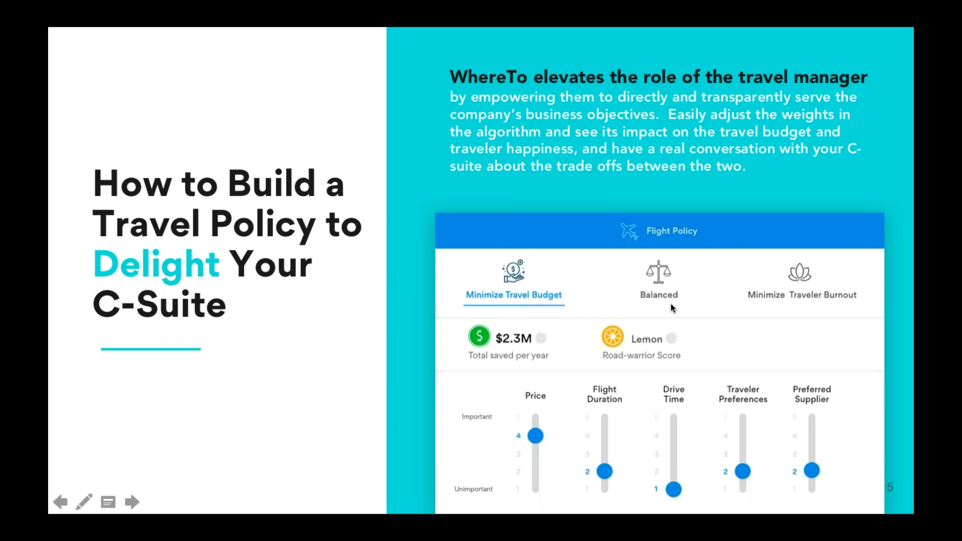
mouse_move(807, 301)
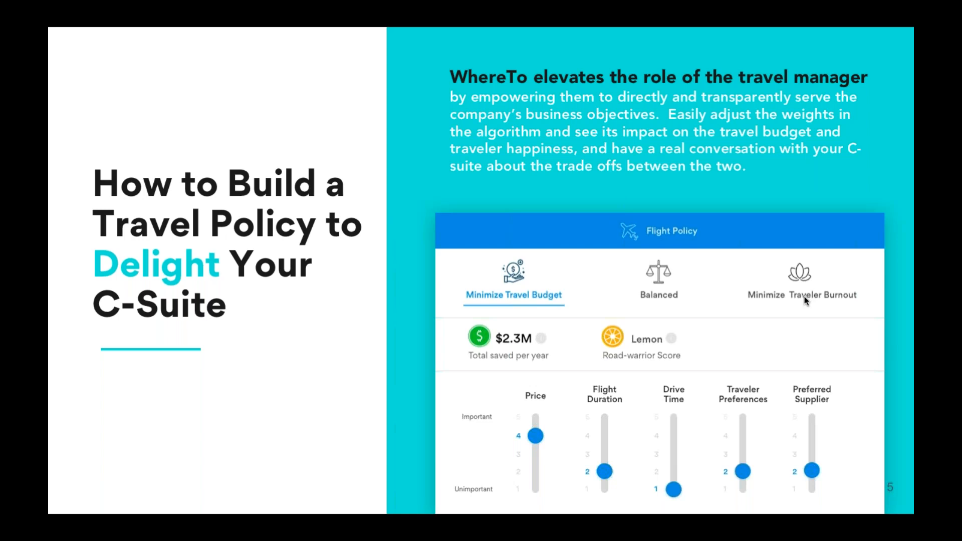
mouse_move(800, 294)
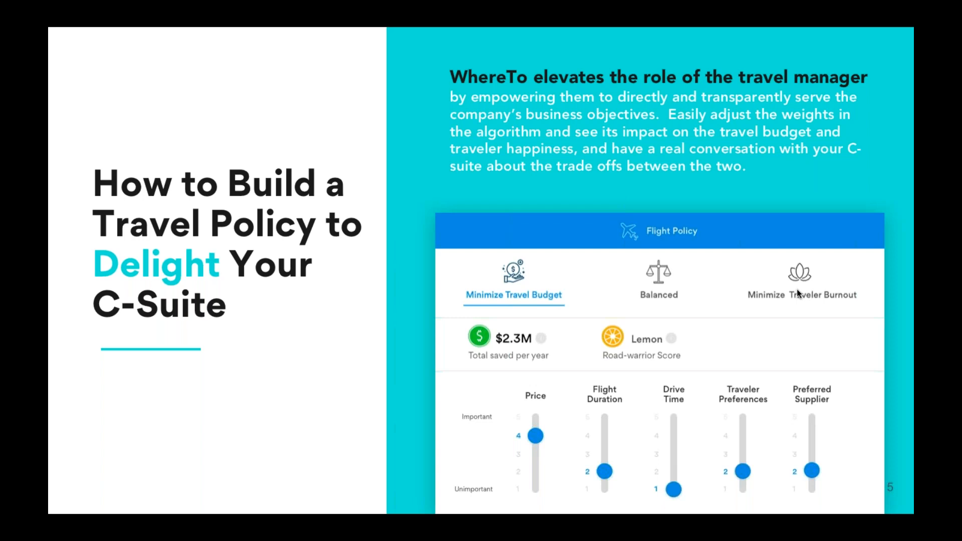
mouse_move(675, 291)
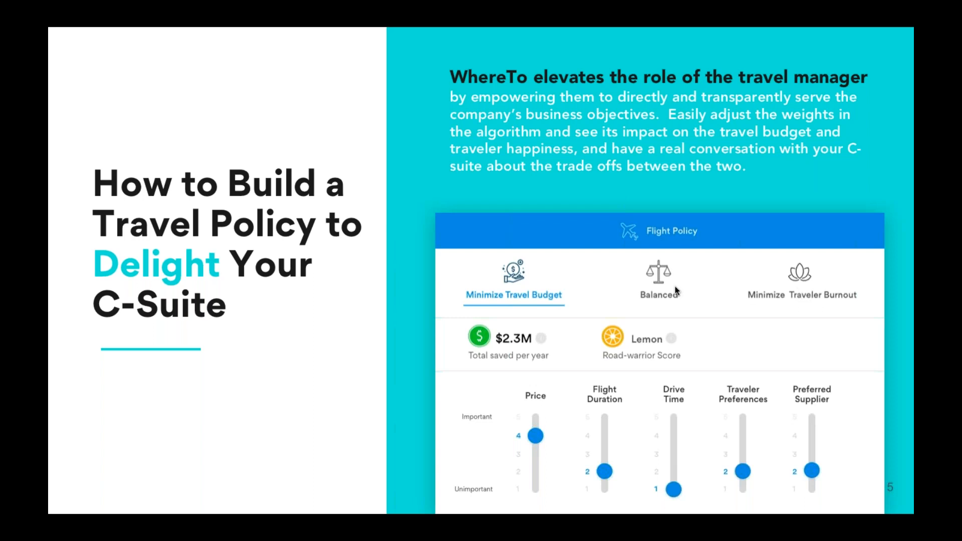
mouse_move(805, 286)
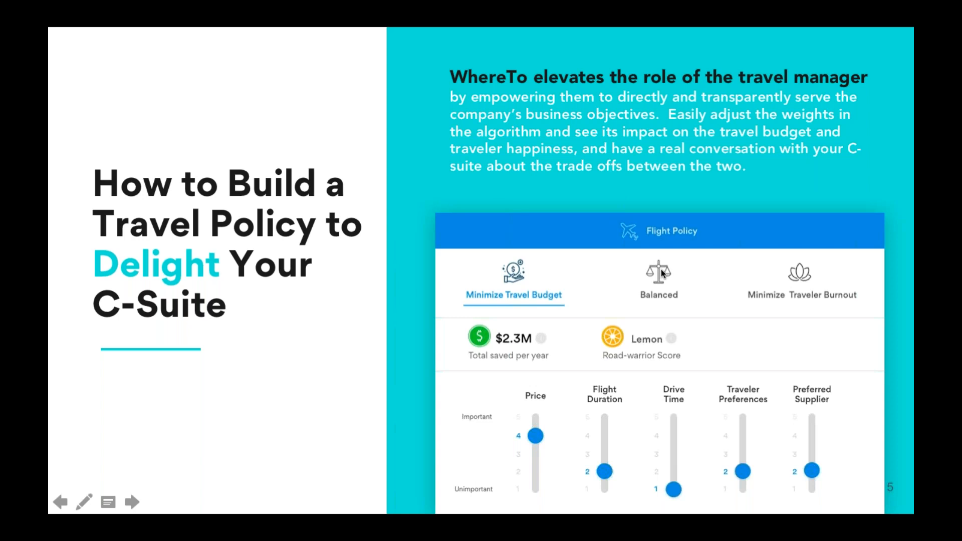
mouse_move(539, 430)
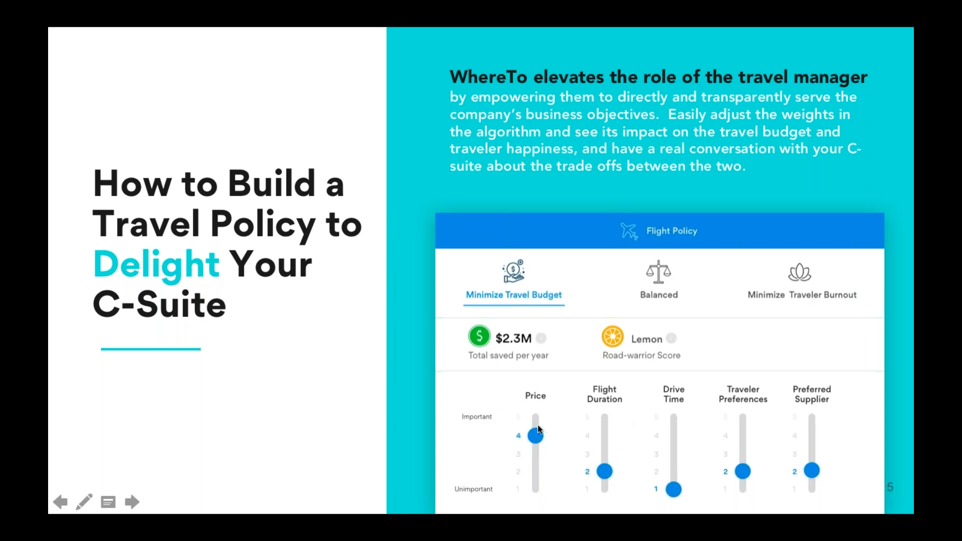
mouse_move(537, 432)
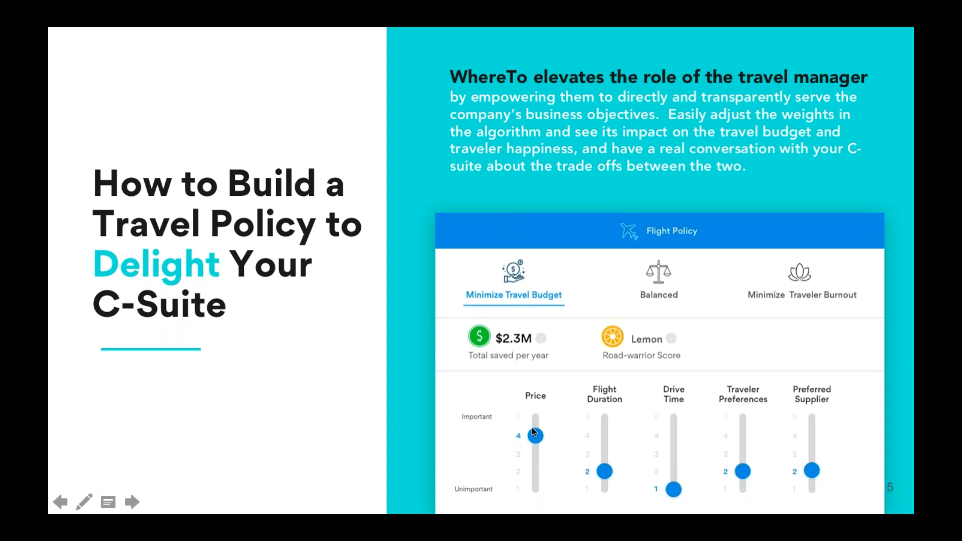
mouse_move(773, 423)
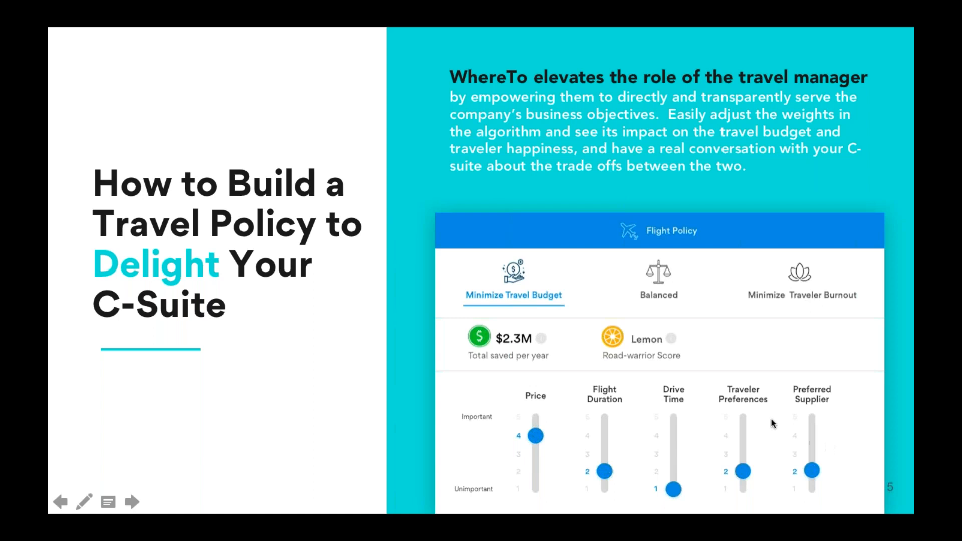
mouse_move(540, 448)
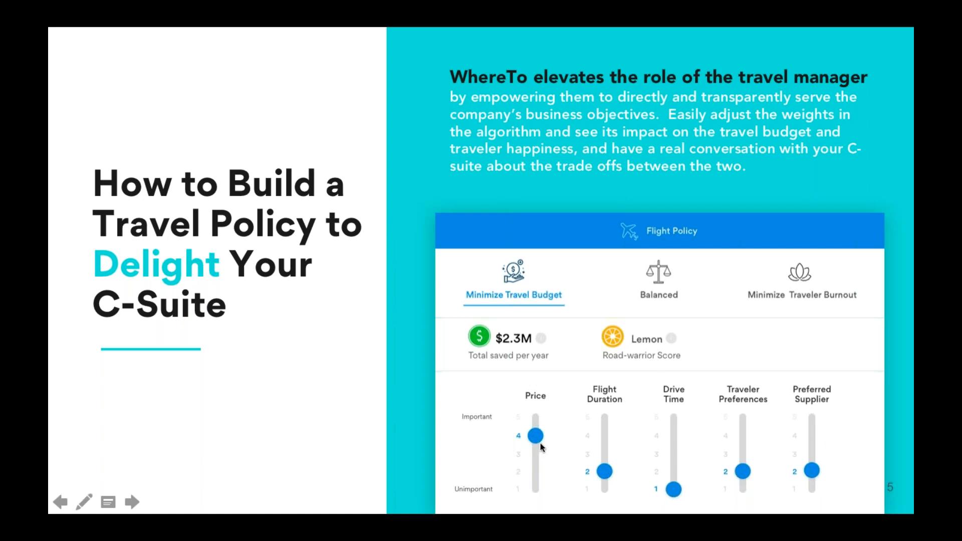
mouse_move(624, 453)
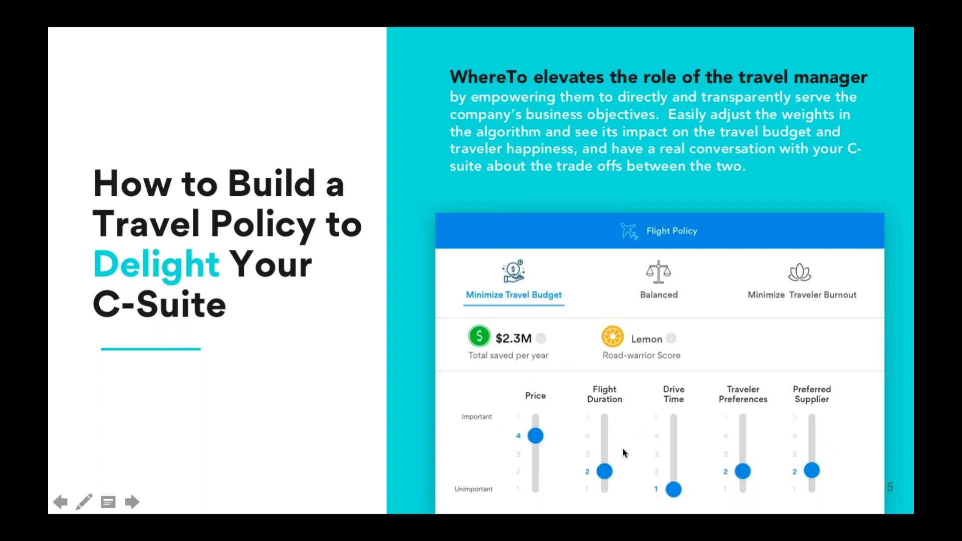
mouse_move(614, 405)
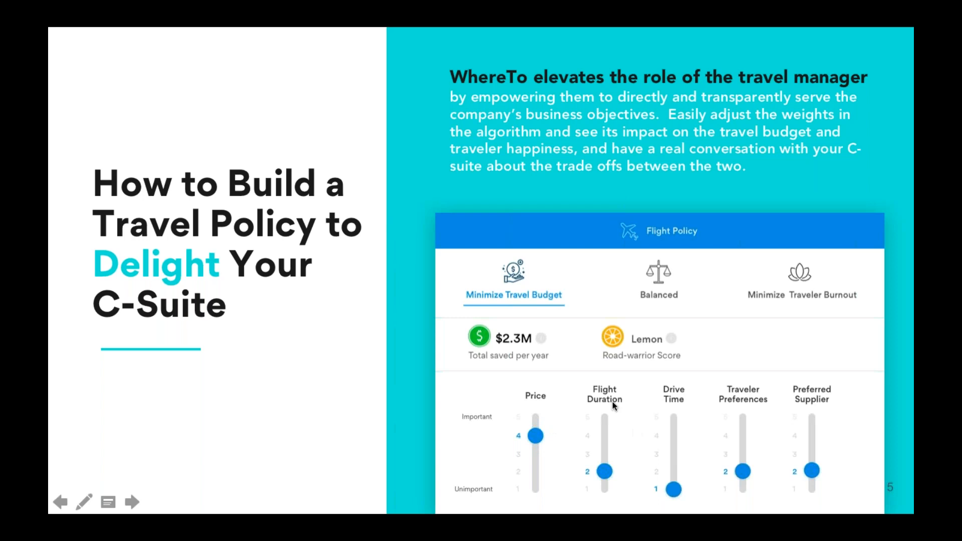
mouse_move(688, 412)
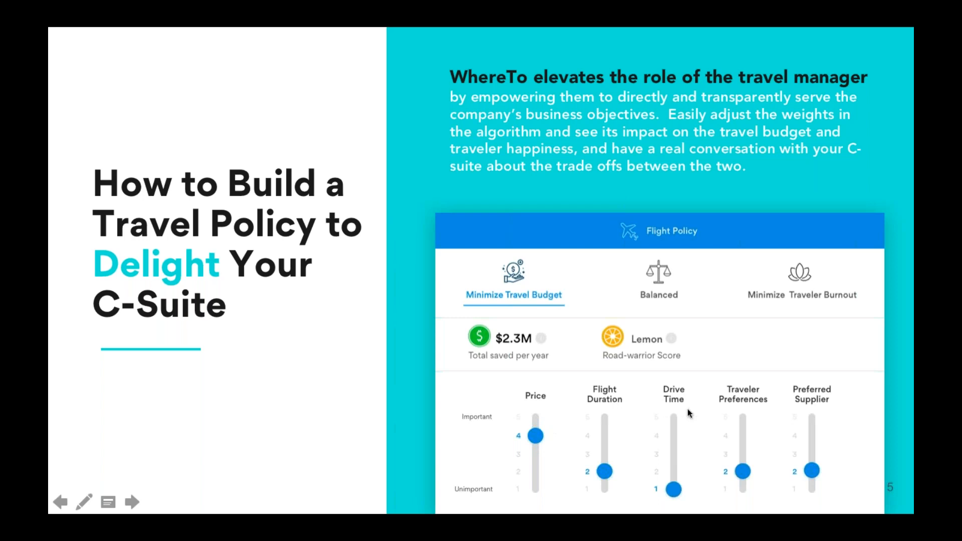
mouse_move(679, 420)
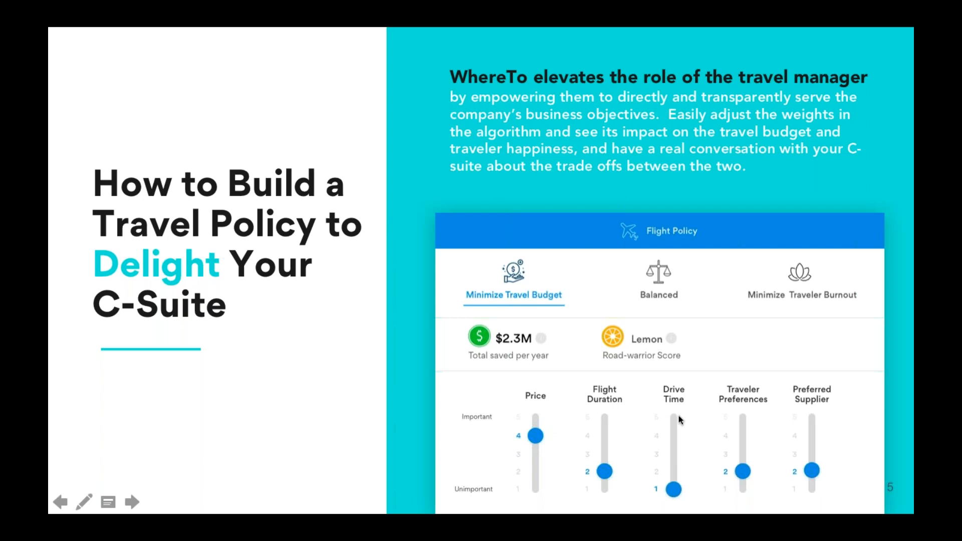
mouse_move(763, 474)
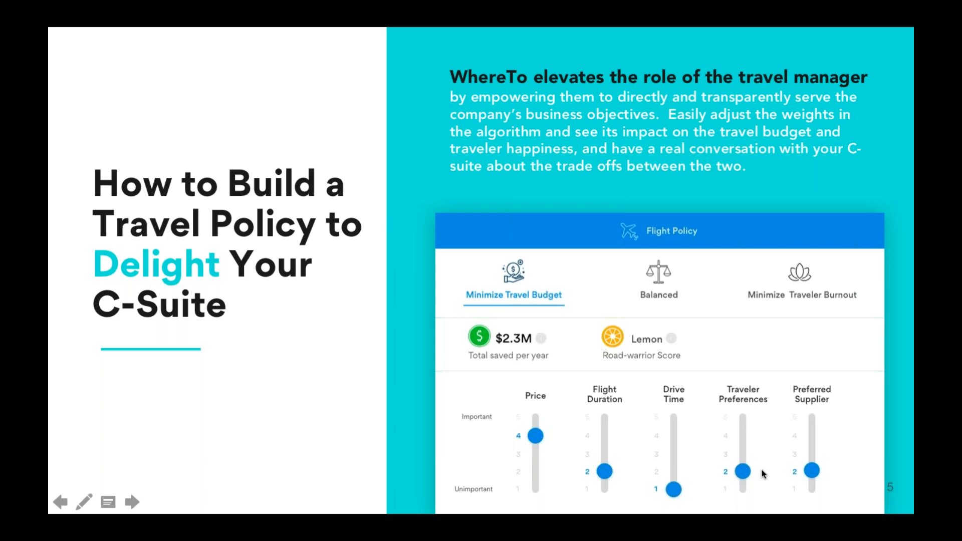
mouse_move(822, 488)
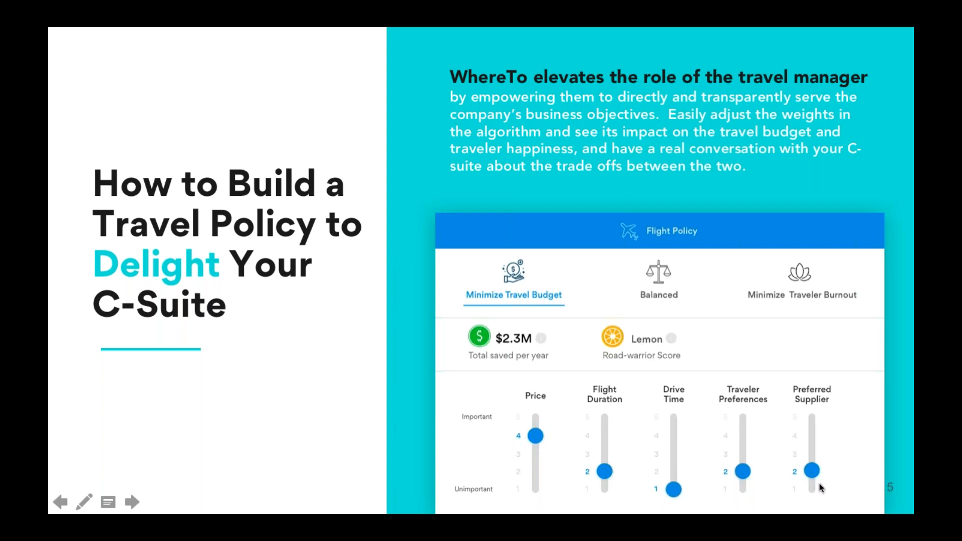
mouse_move(531, 471)
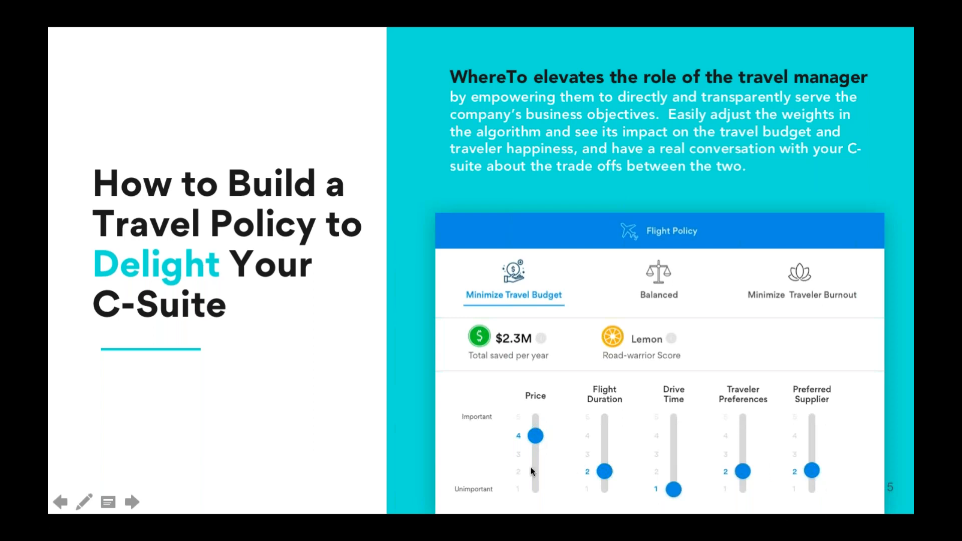
mouse_move(551, 485)
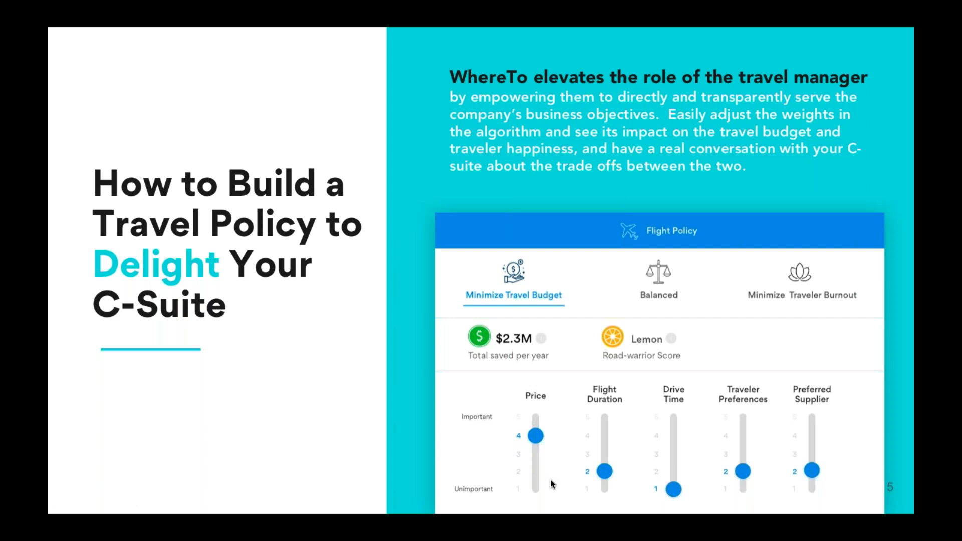
mouse_move(584, 502)
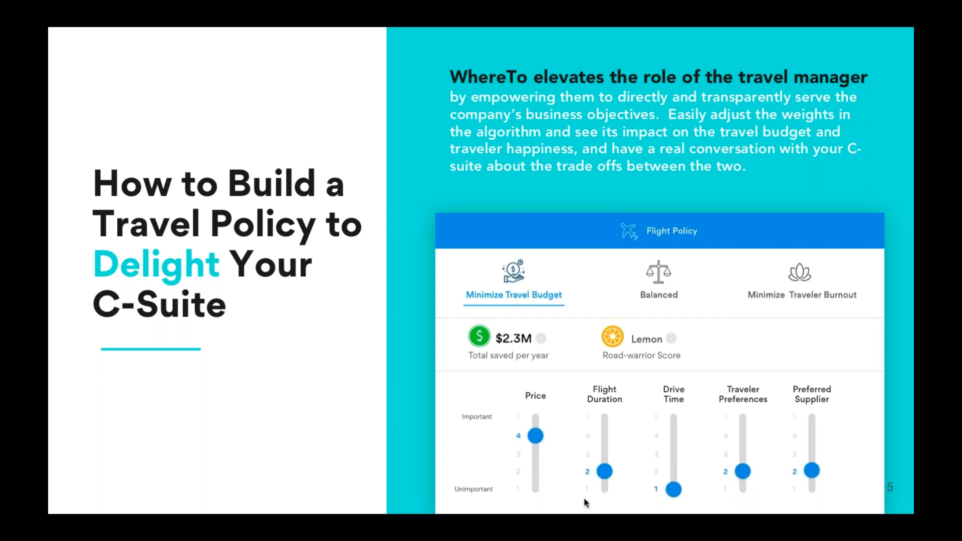
mouse_move(577, 436)
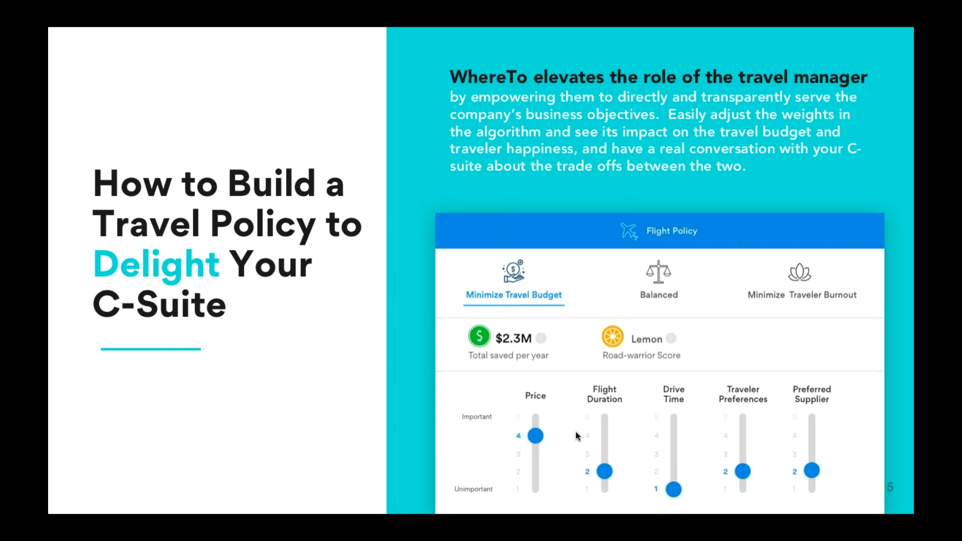
mouse_move(494, 398)
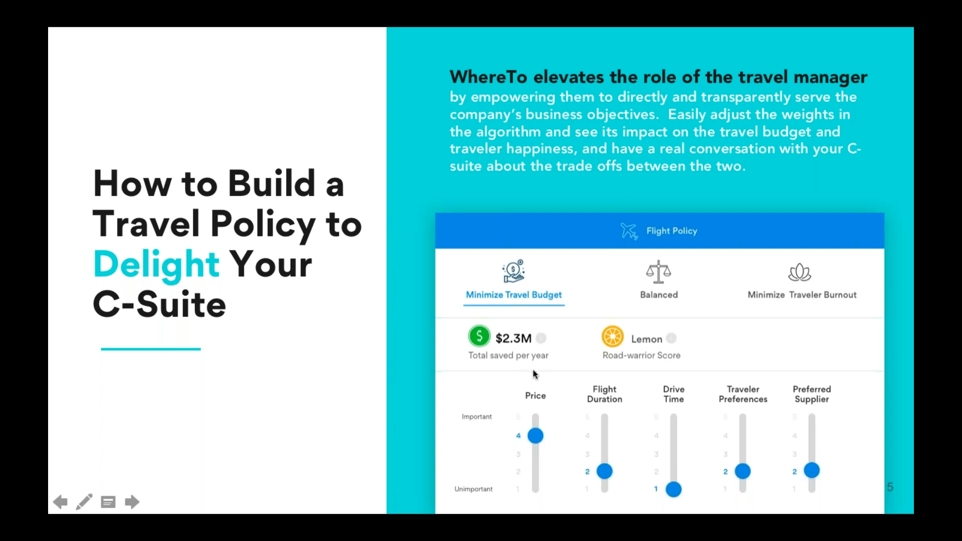
mouse_move(515, 359)
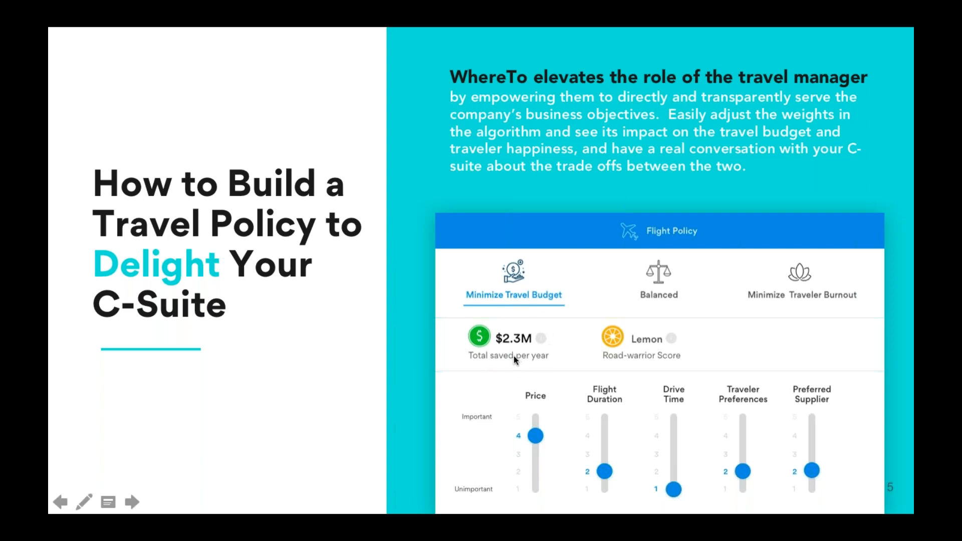
mouse_move(662, 360)
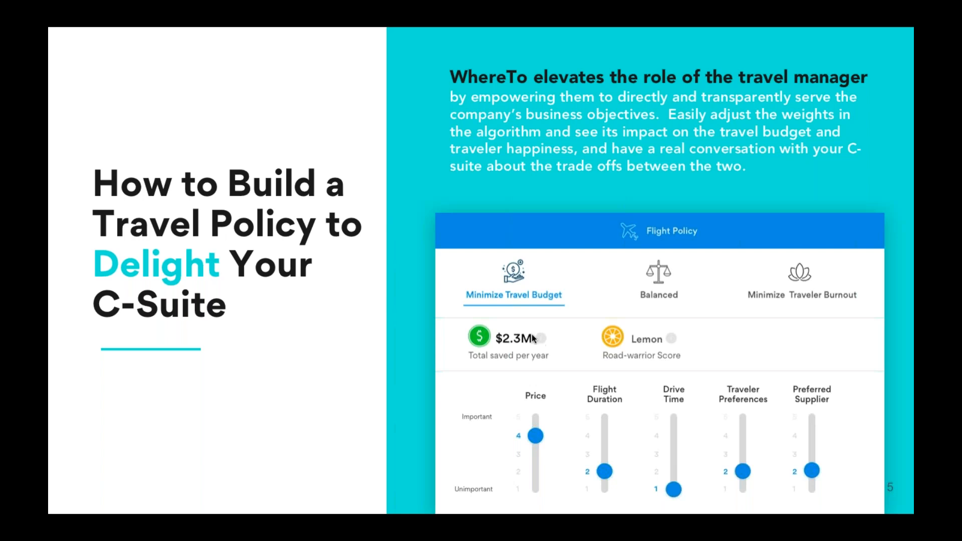
mouse_move(612, 378)
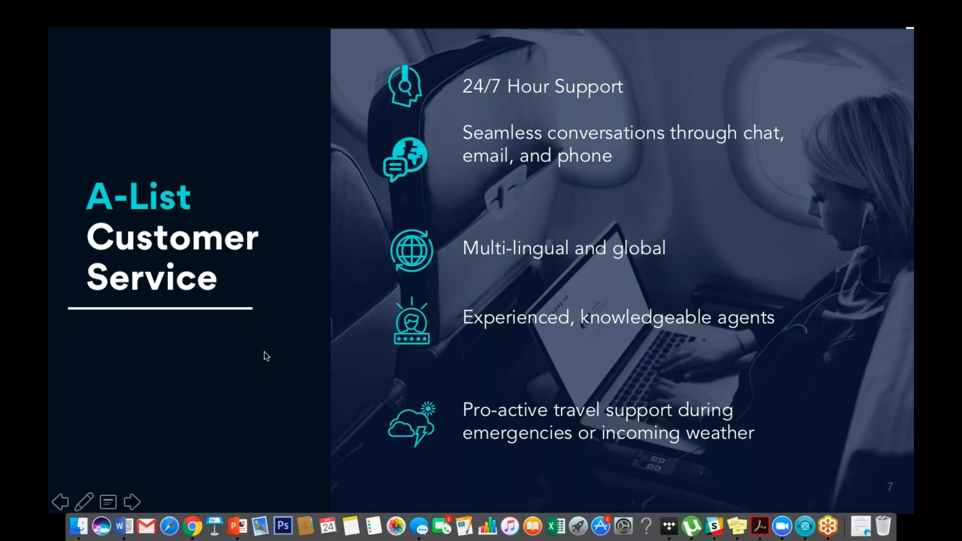
mouse_move(299, 364)
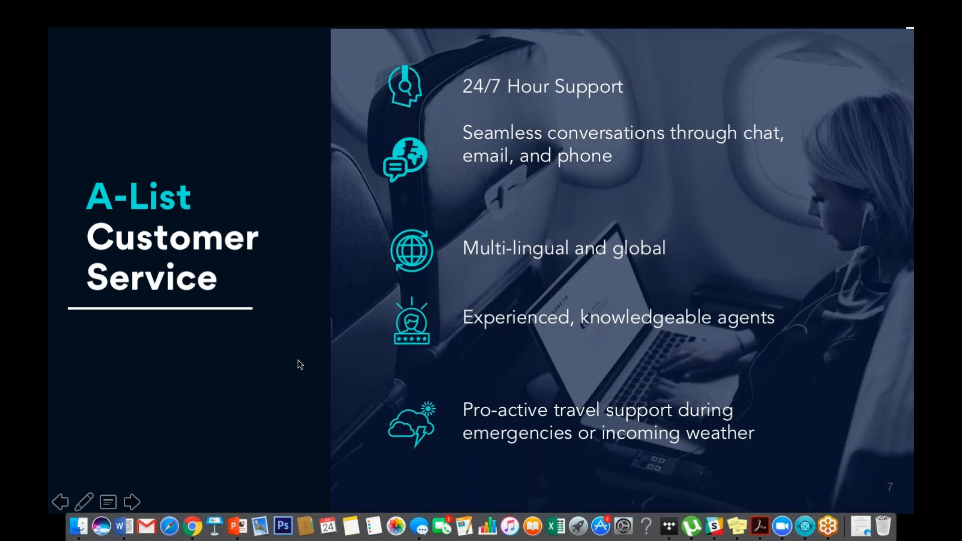
mouse_move(211, 298)
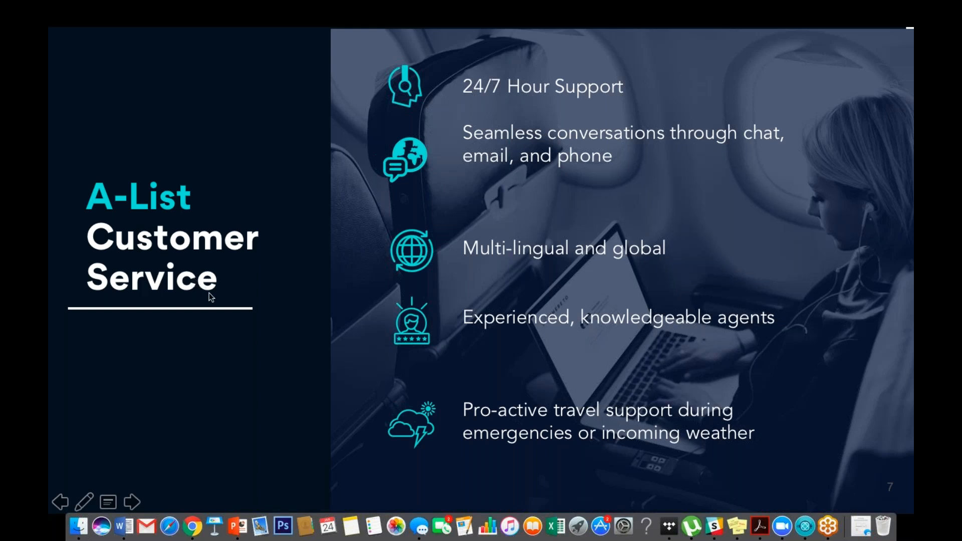
mouse_move(233, 280)
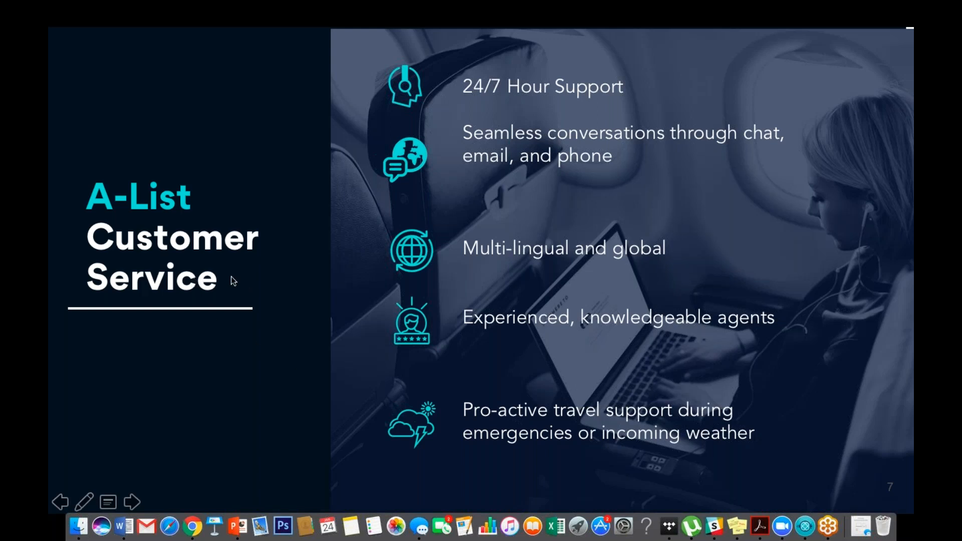
mouse_move(225, 282)
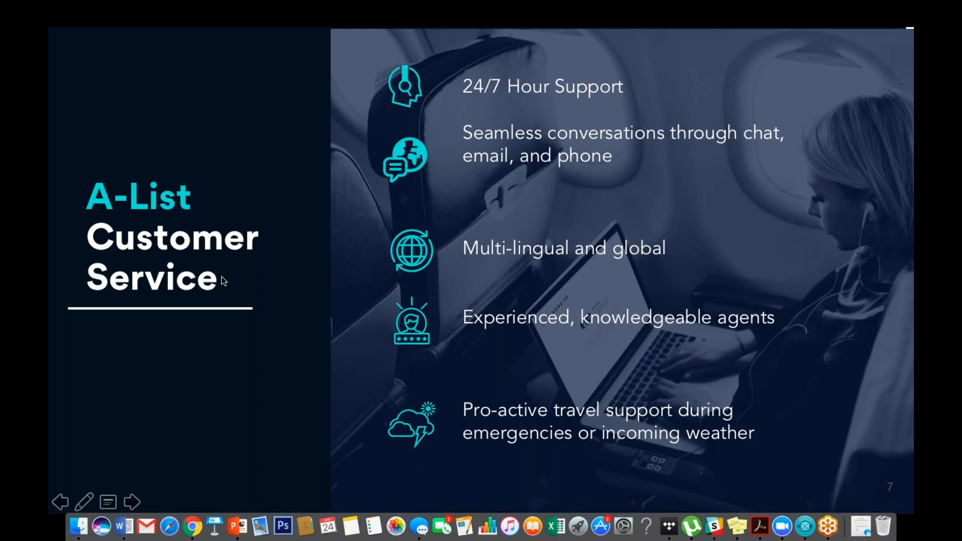
mouse_move(194, 262)
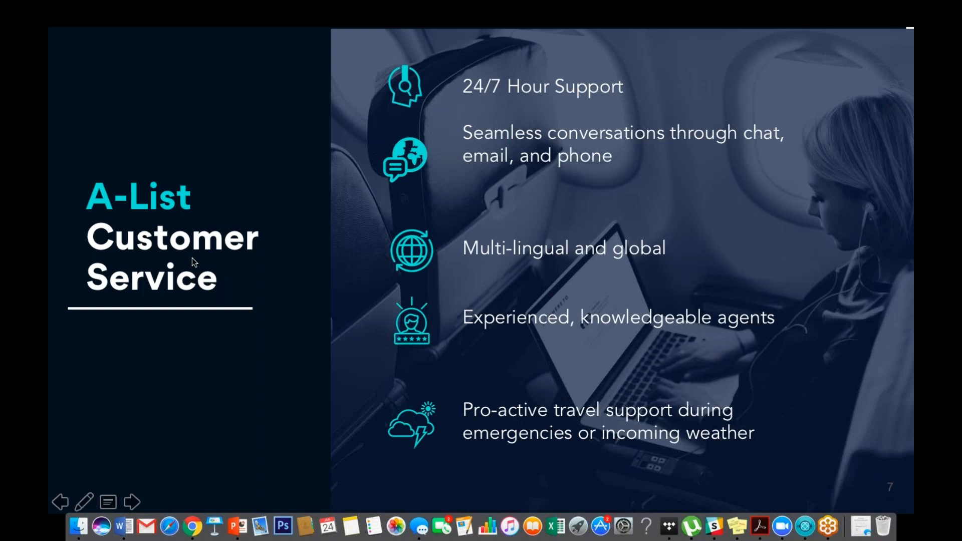
mouse_move(253, 314)
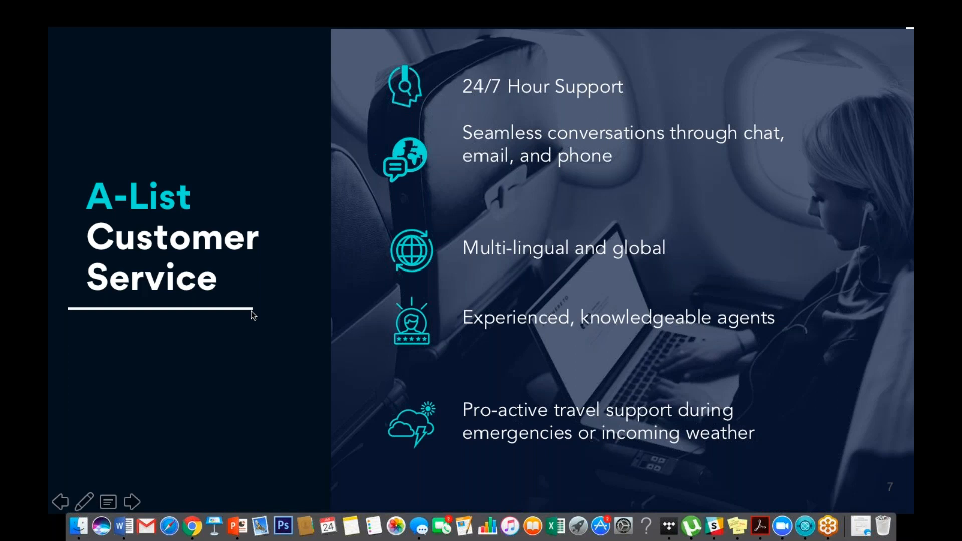
mouse_move(264, 291)
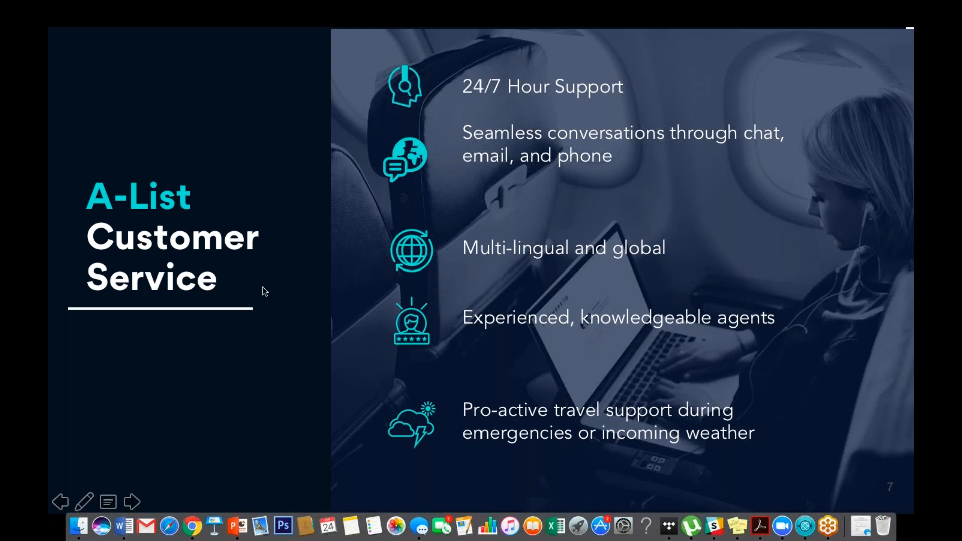
mouse_move(294, 324)
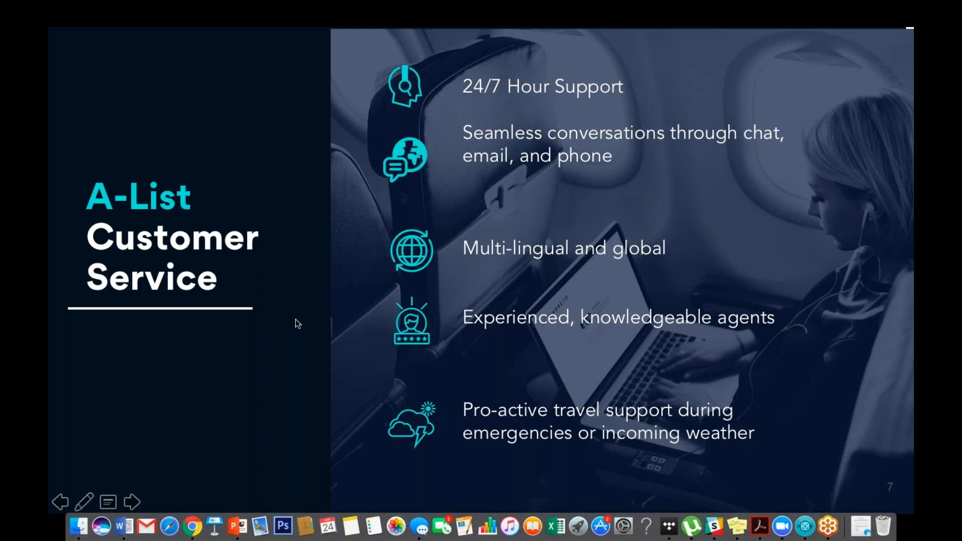
mouse_move(226, 283)
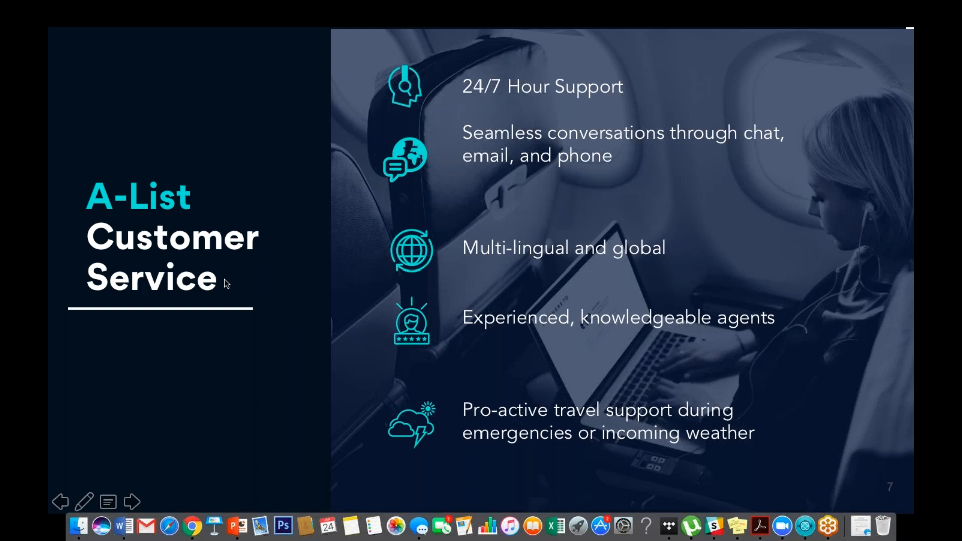
mouse_move(223, 275)
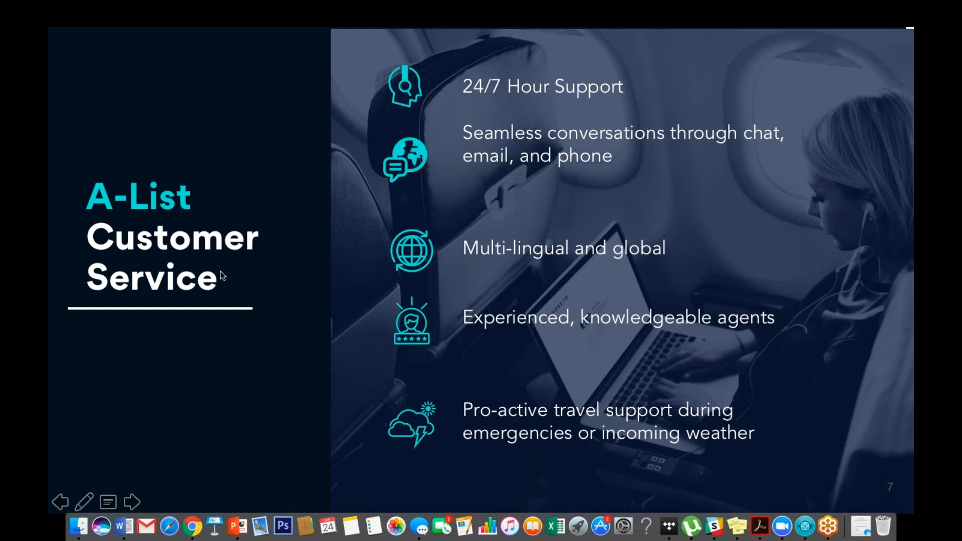
mouse_move(452, 343)
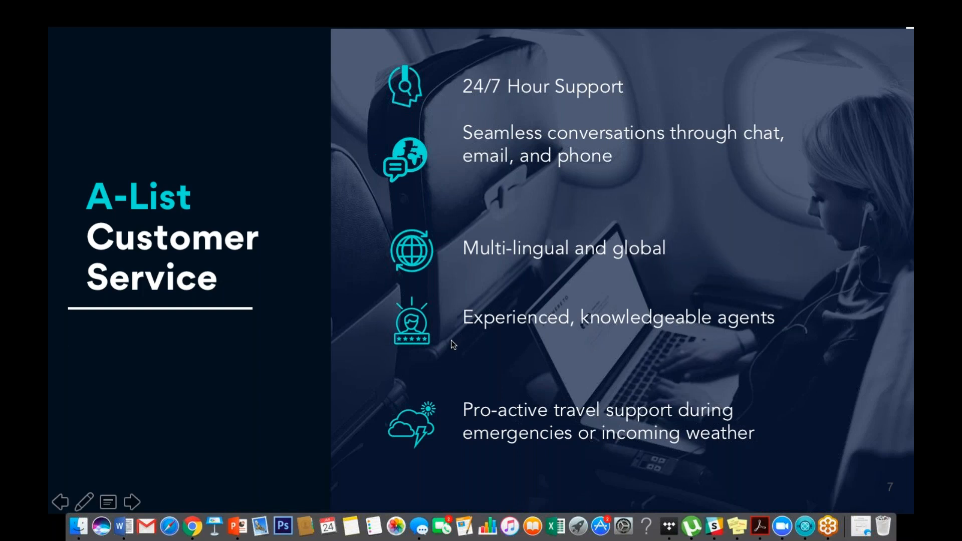
mouse_move(379, 302)
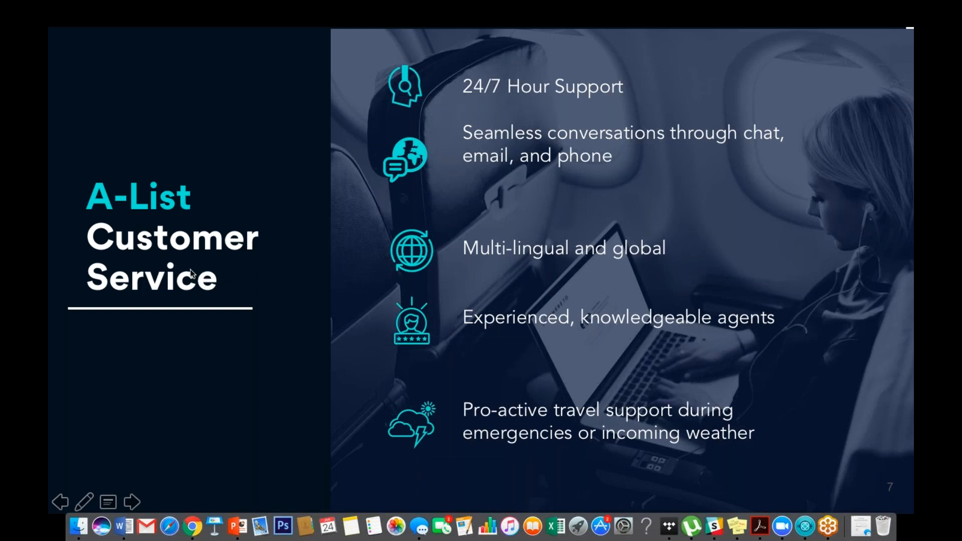
mouse_move(221, 298)
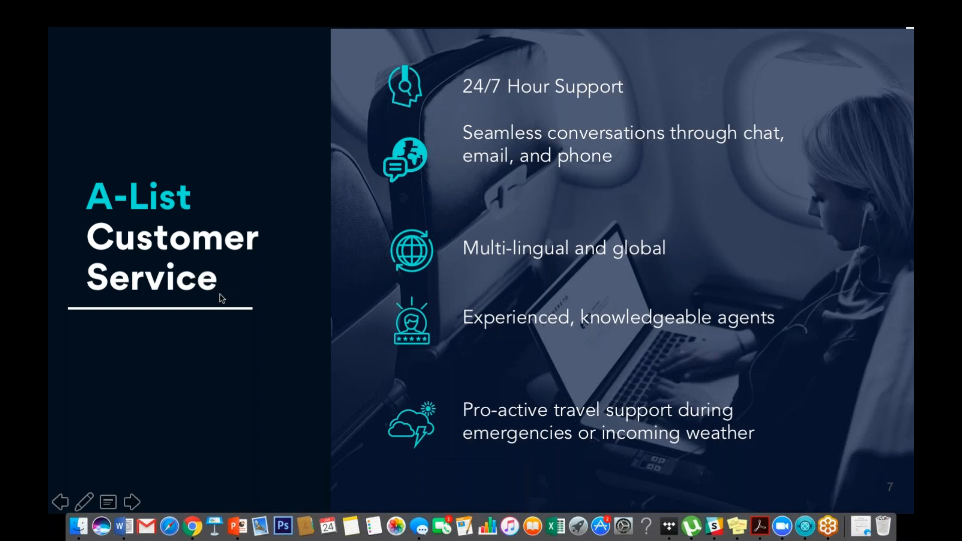
mouse_move(219, 272)
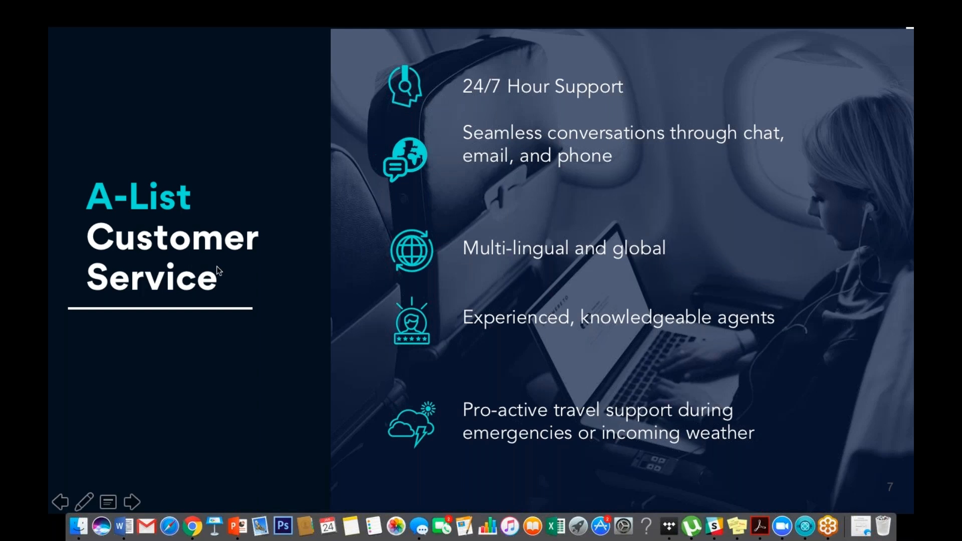
mouse_move(201, 271)
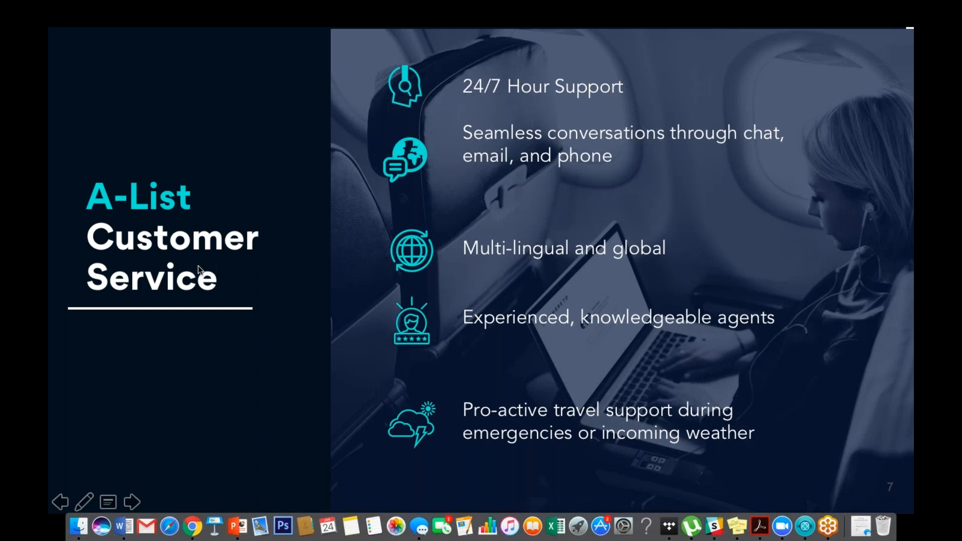
mouse_move(258, 355)
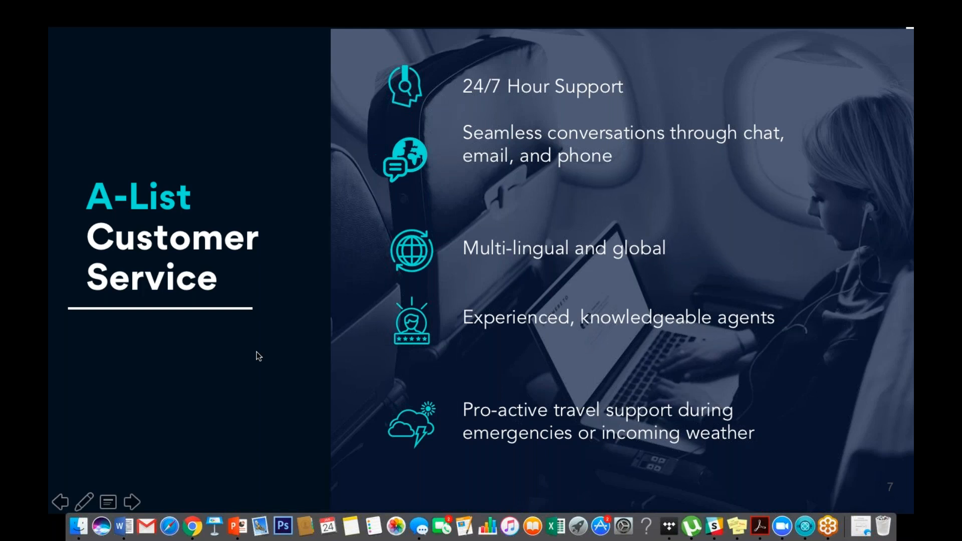
mouse_move(416, 326)
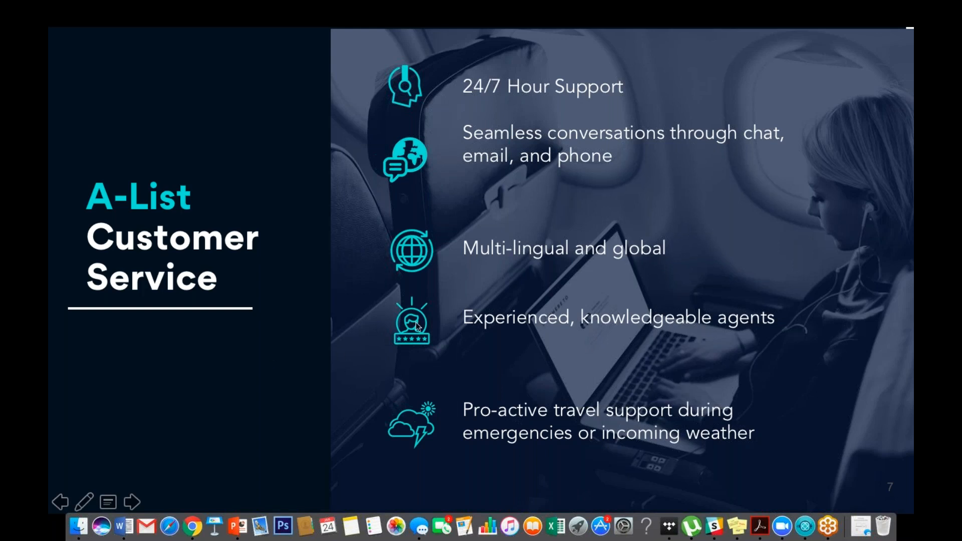
mouse_move(315, 125)
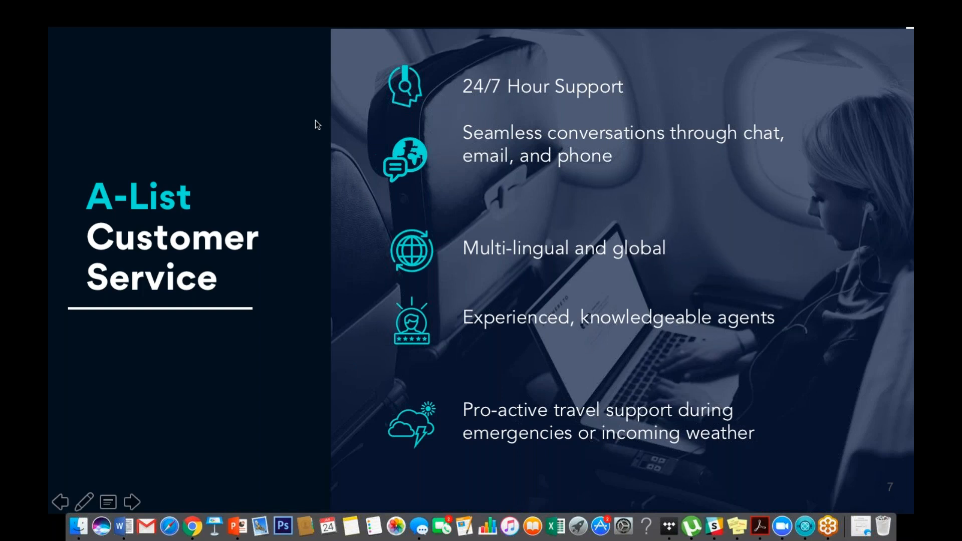
mouse_move(312, 123)
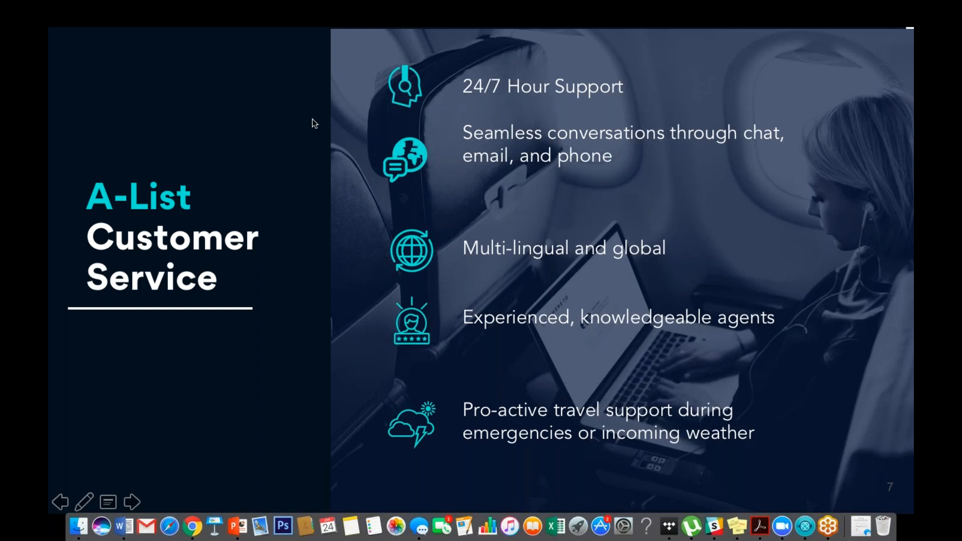
mouse_move(431, 321)
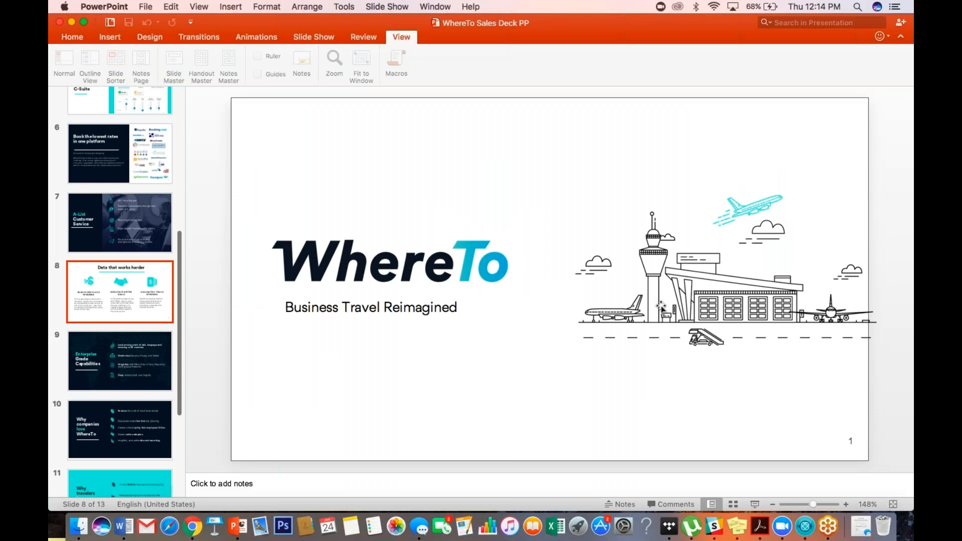
Switch from the PowerPoint deck to the browser showing the WhereTo demo login page
left_click(119, 292)
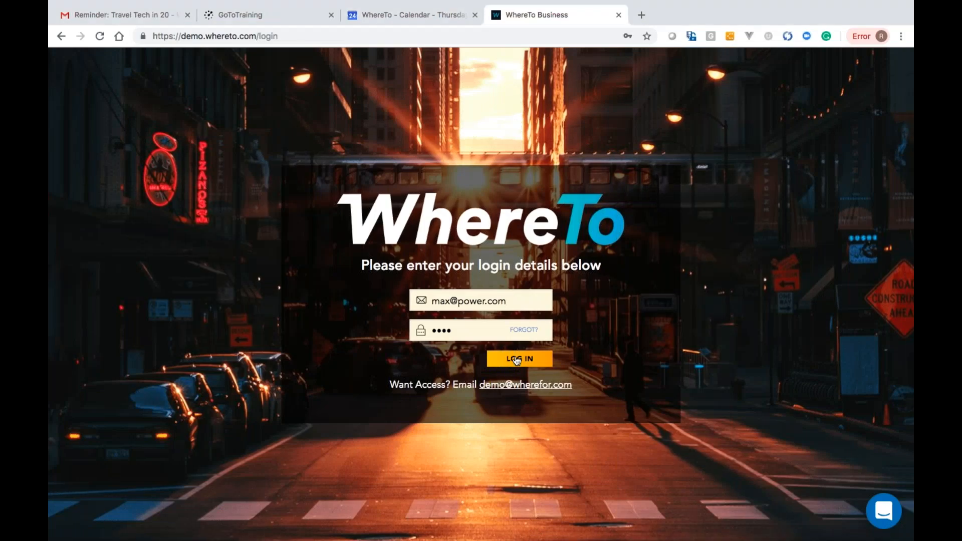
Log in to the WhereTo demo account and clear the prefilled Meeting Location field
left_click(518, 359)
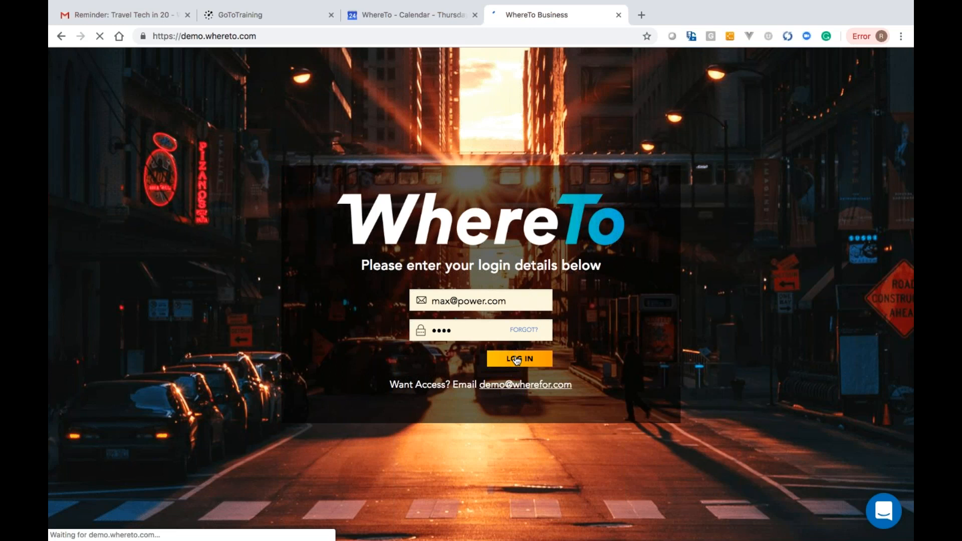
left_click(519, 358)
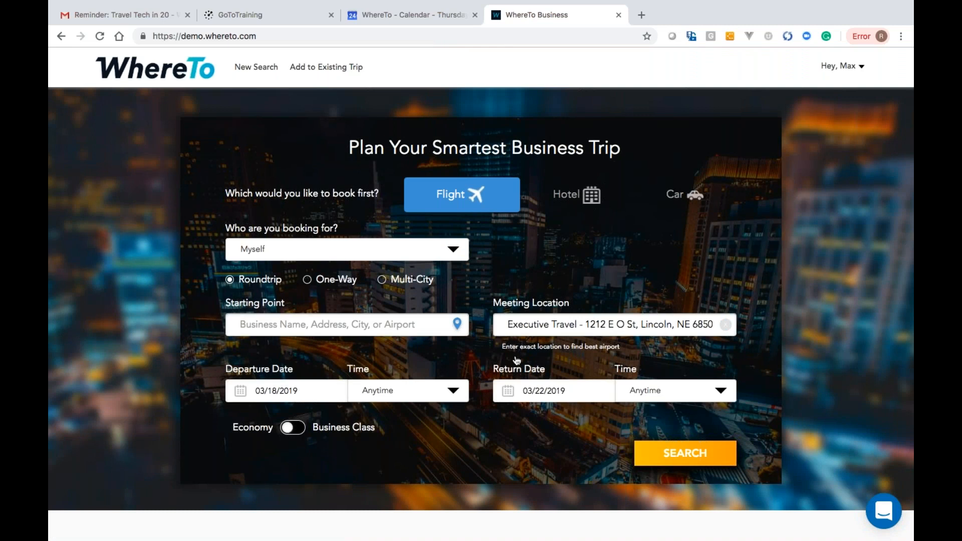
left_click(726, 325)
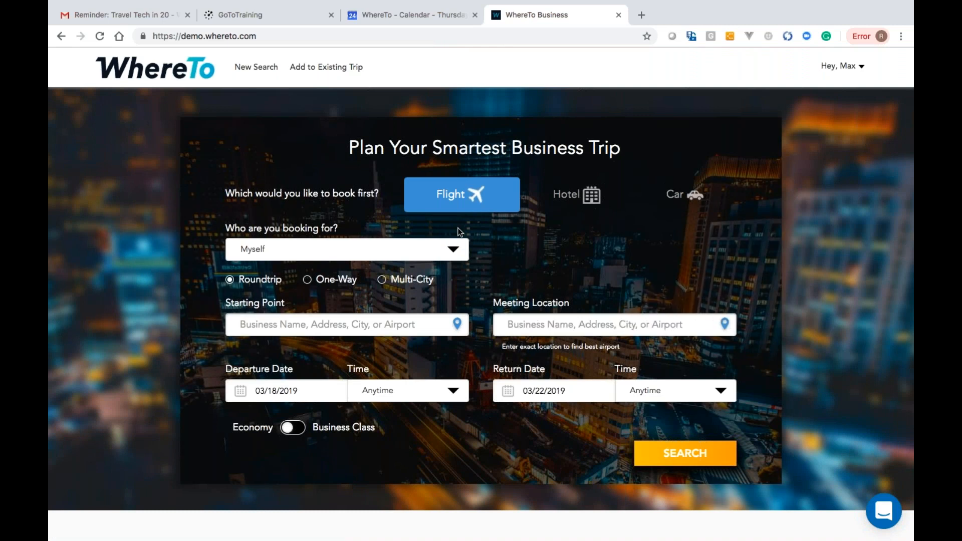
mouse_move(267, 459)
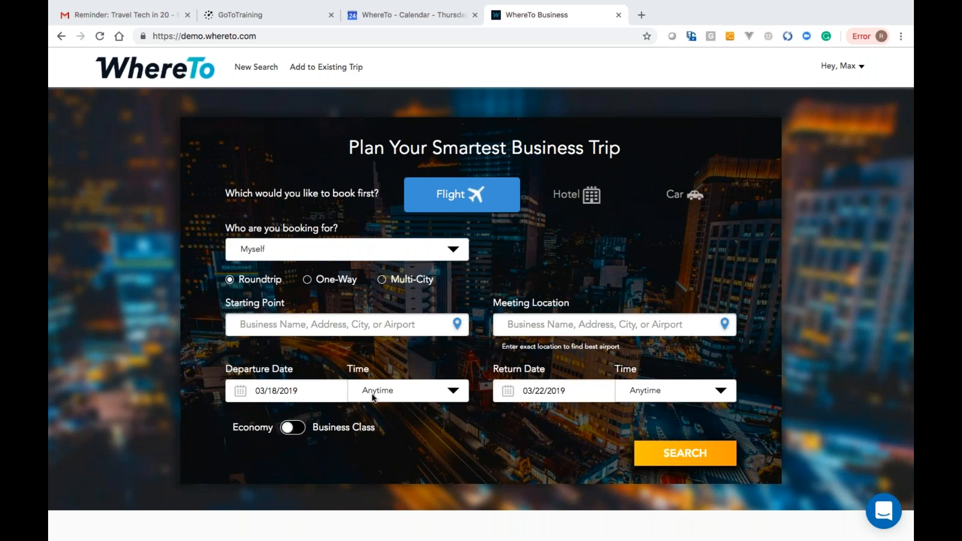
mouse_move(395, 376)
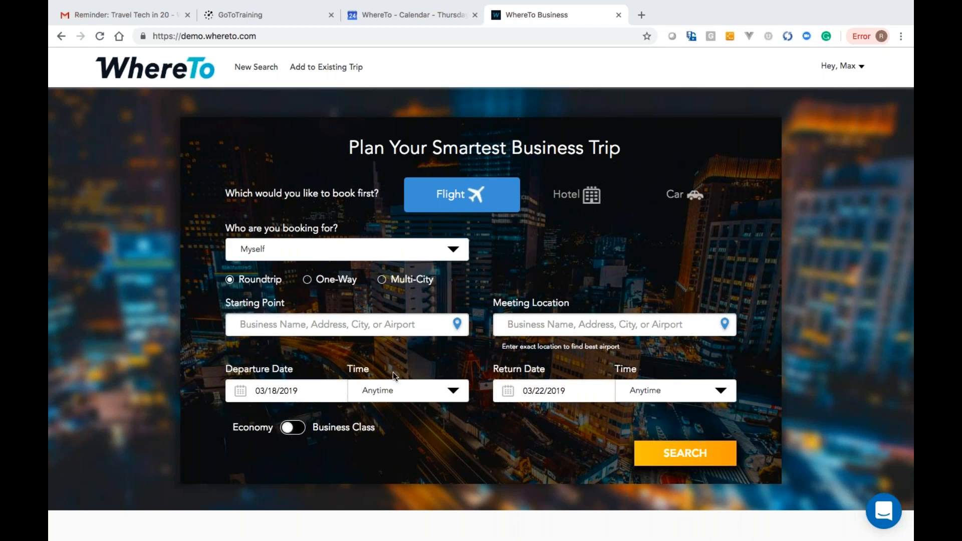
mouse_move(591, 220)
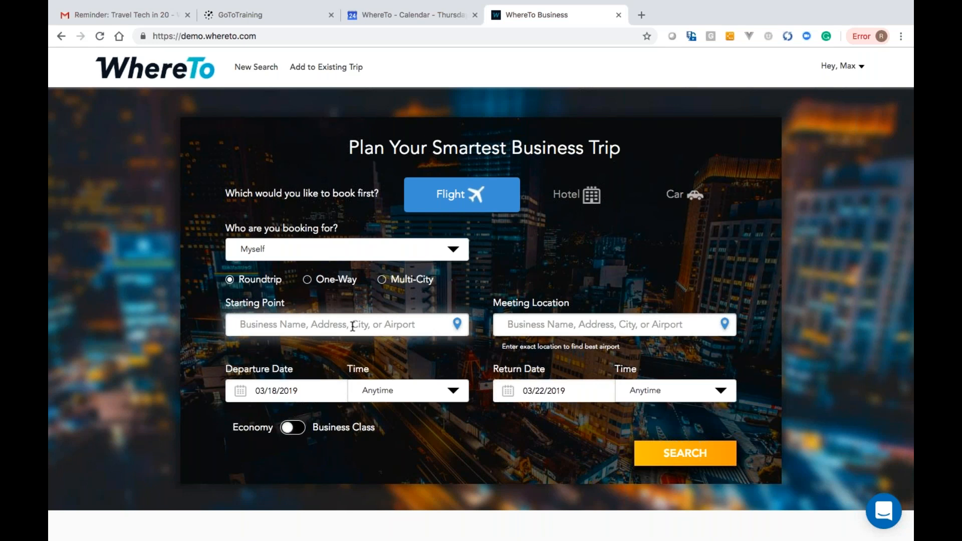
Set the Starting Point to the WhereTo office address in San Francisco
type("san fran")
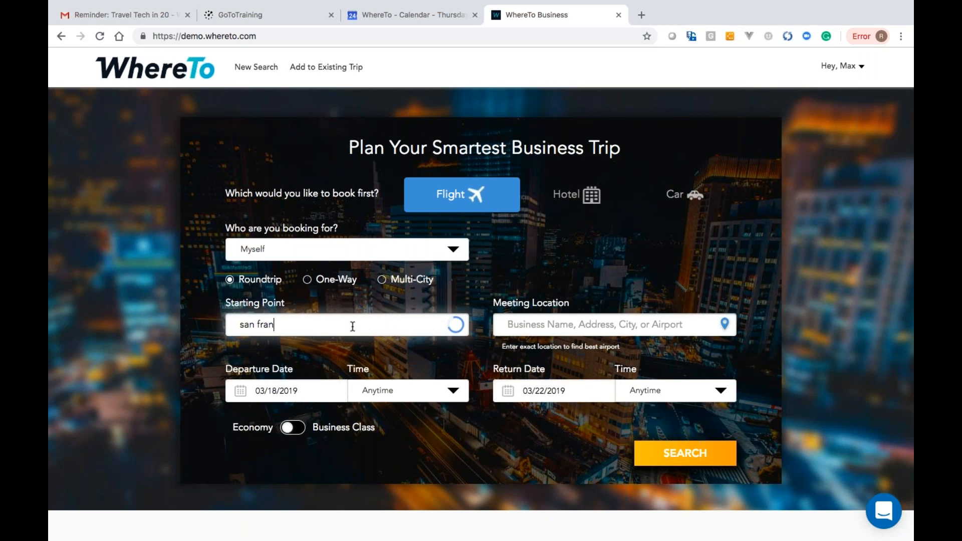
type("cisco")
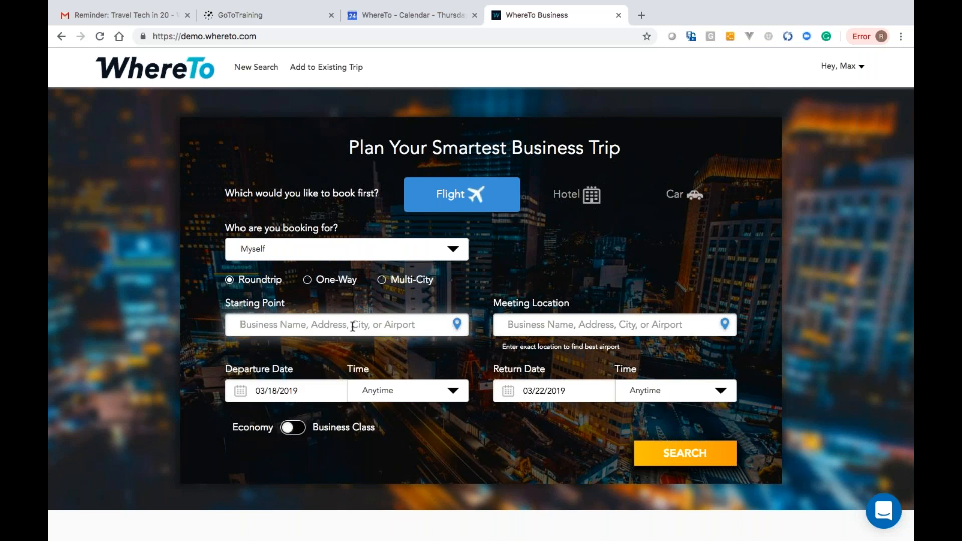
type("whereto")
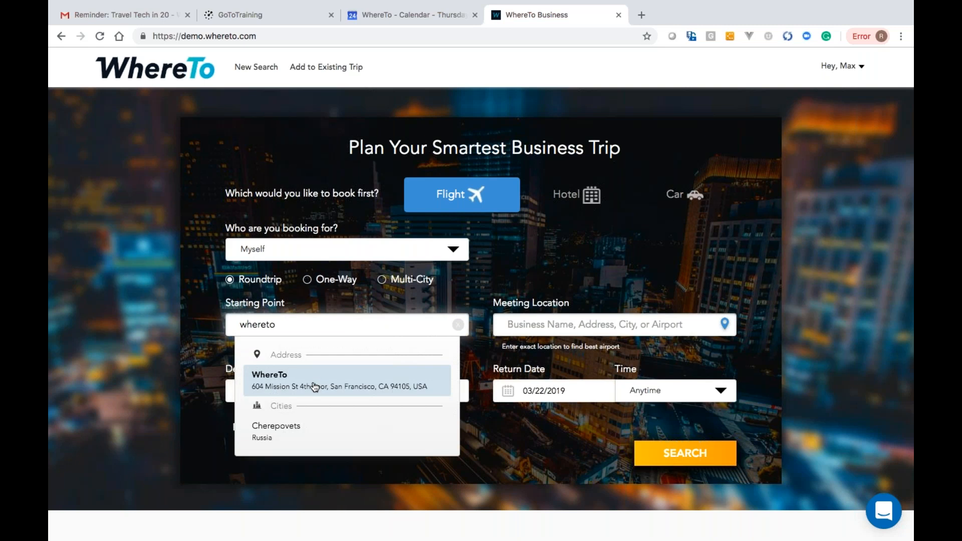
left_click(338, 381)
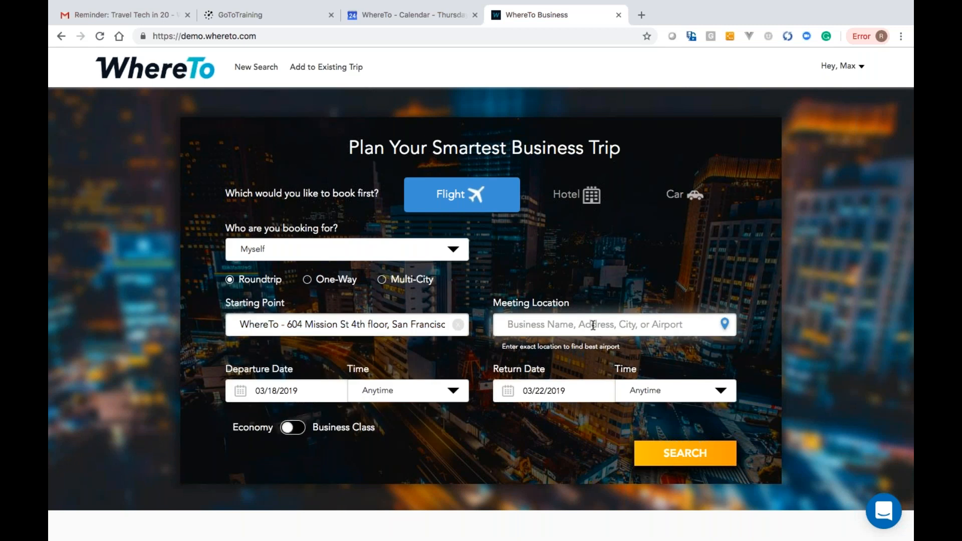
Set Meeting Location to Executive Travel and run the round-trip flight search
type("executive")
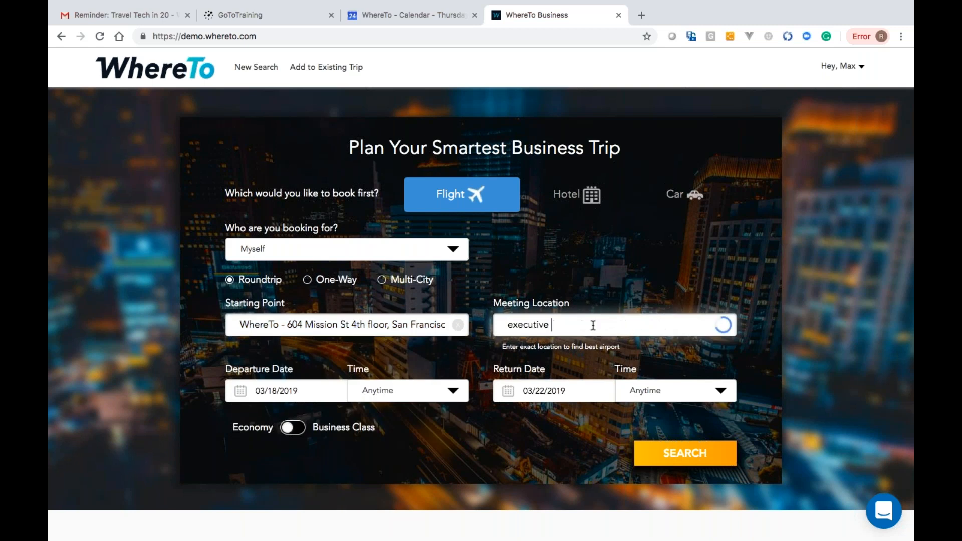
type("travel - 1212 E O St, Lincoln, NE 6850")
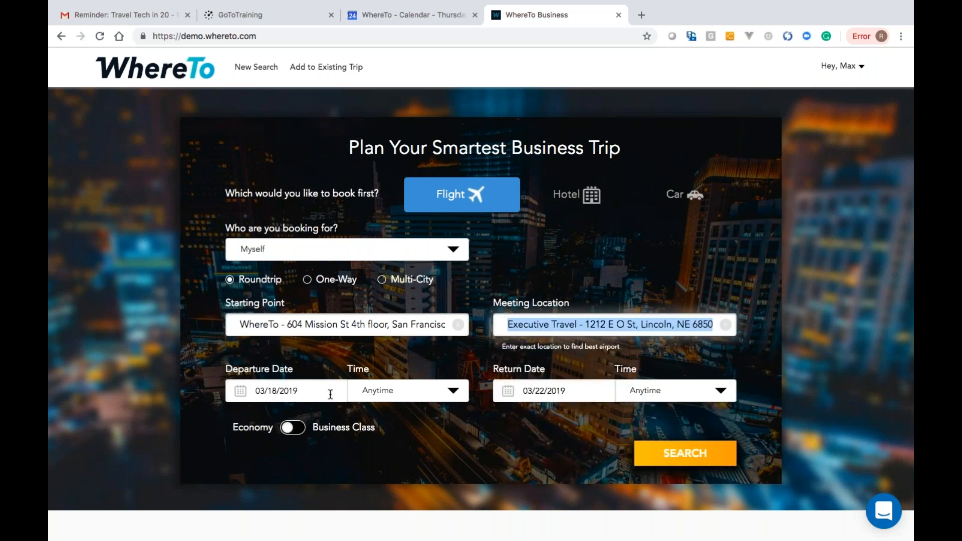
left_click(685, 453)
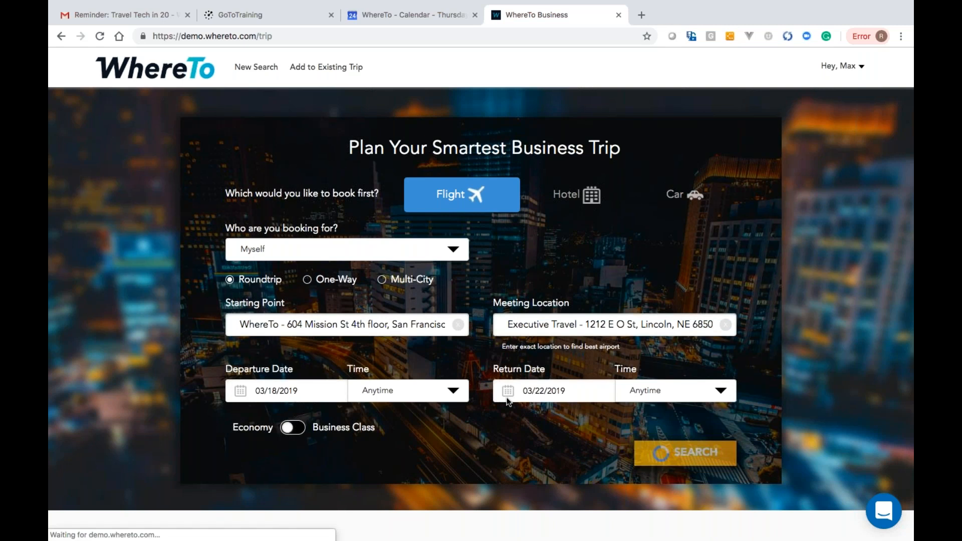
left_click(685, 452)
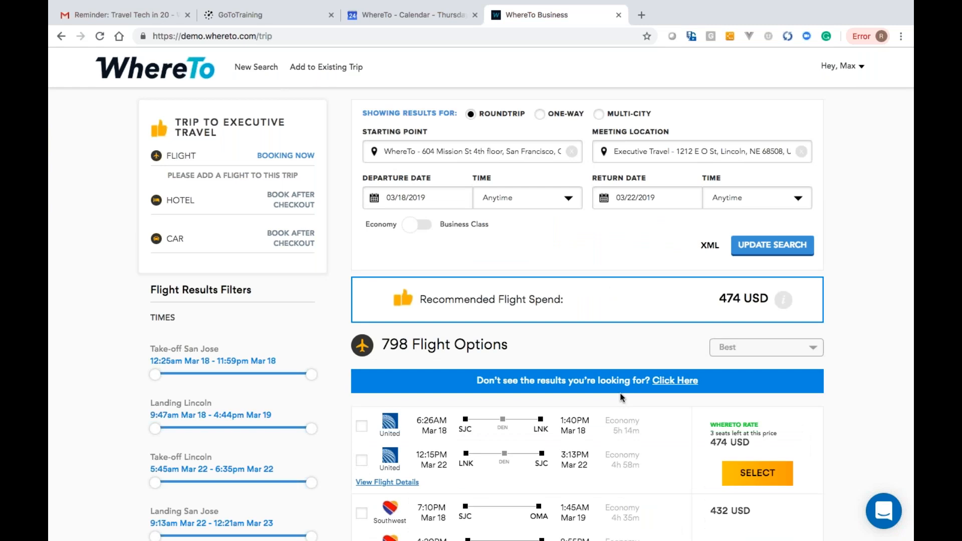
scroll("down", 3)
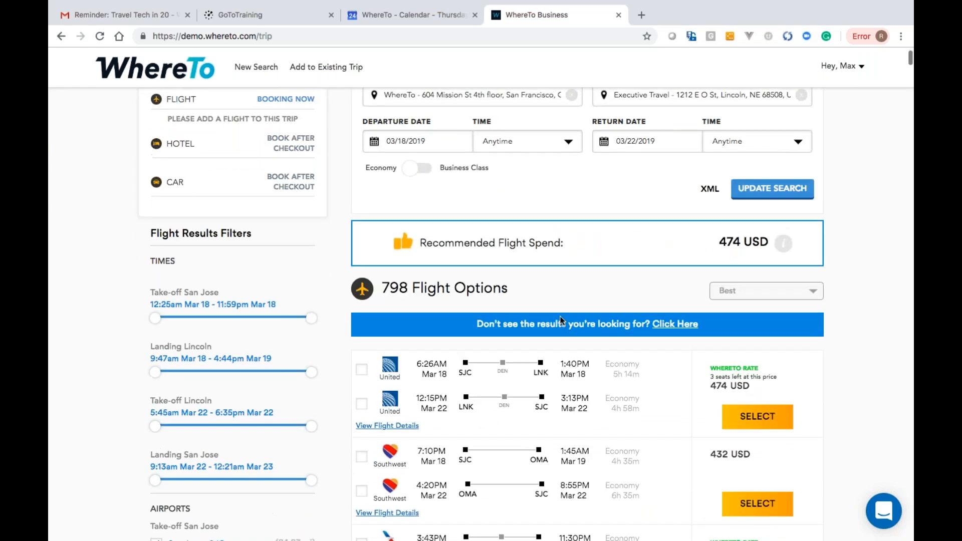
scroll("down", 3)
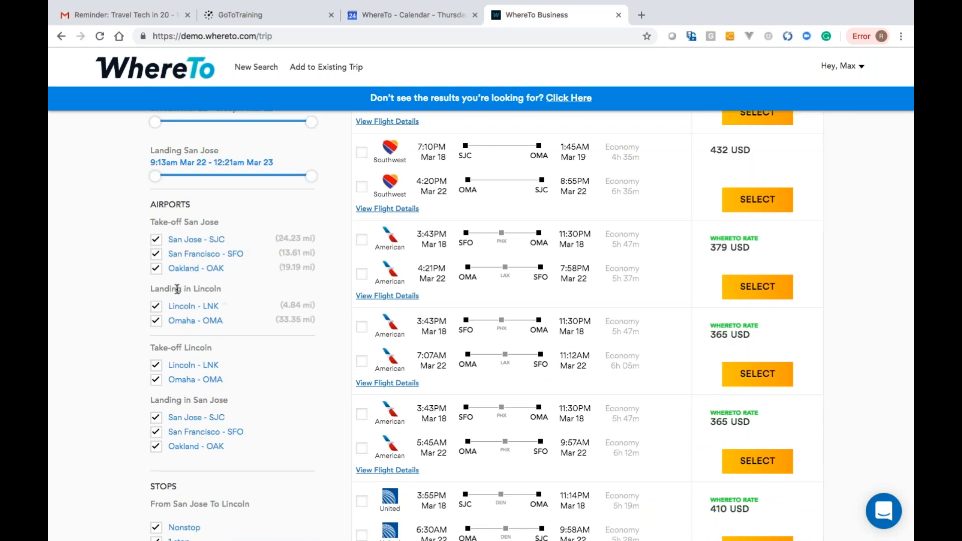
mouse_move(212, 306)
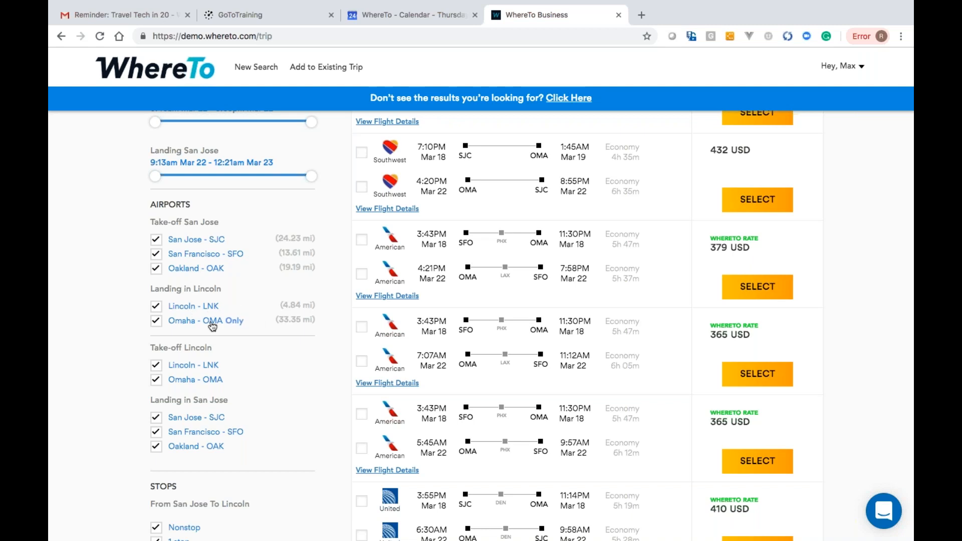
mouse_move(277, 325)
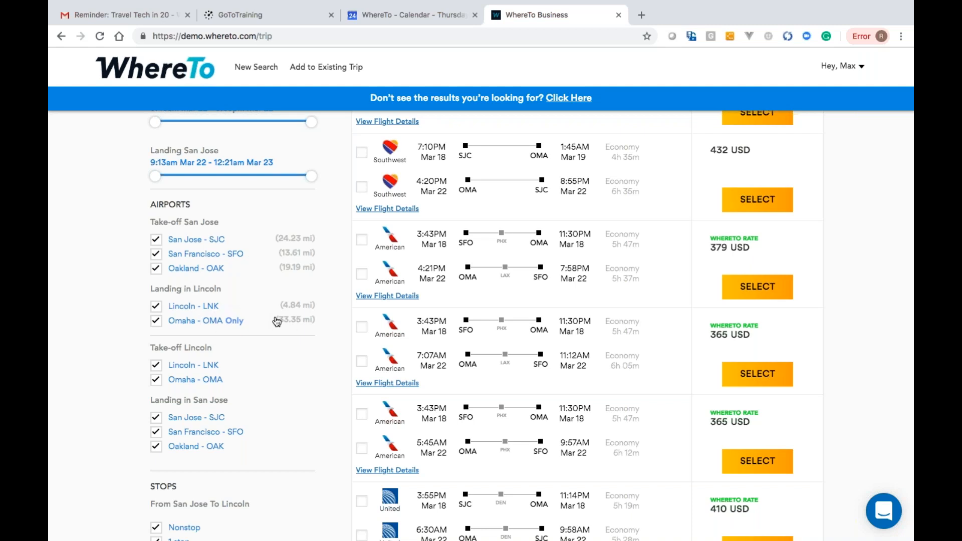
mouse_move(289, 322)
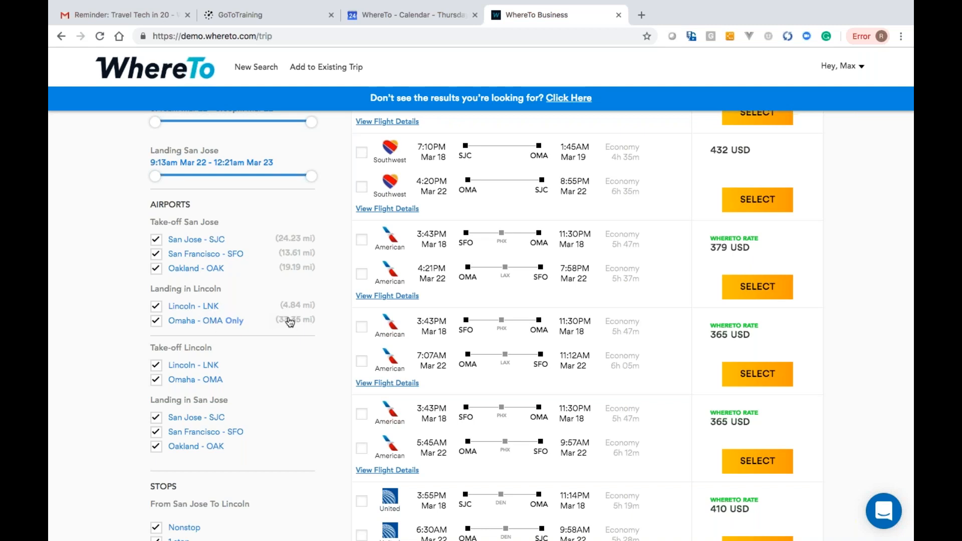
mouse_move(299, 325)
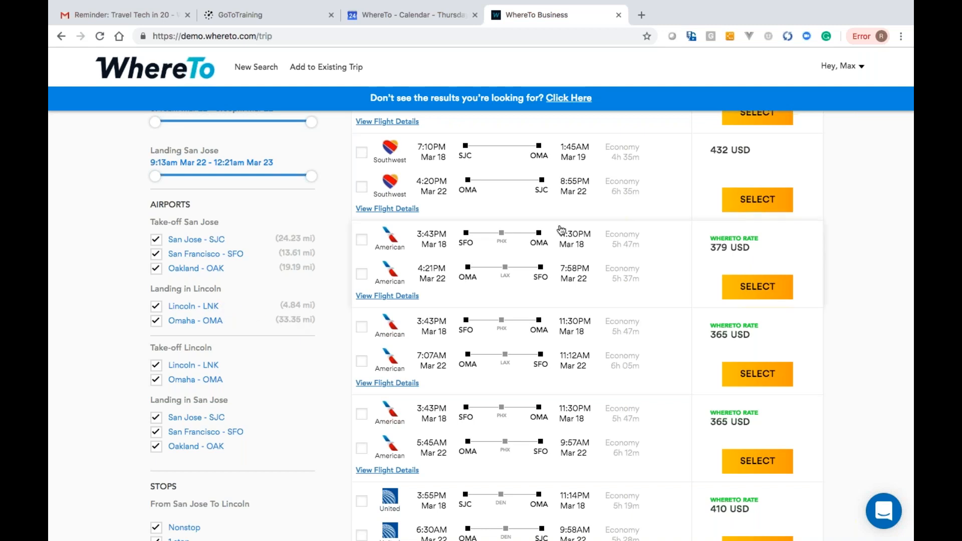
scroll("up", 3)
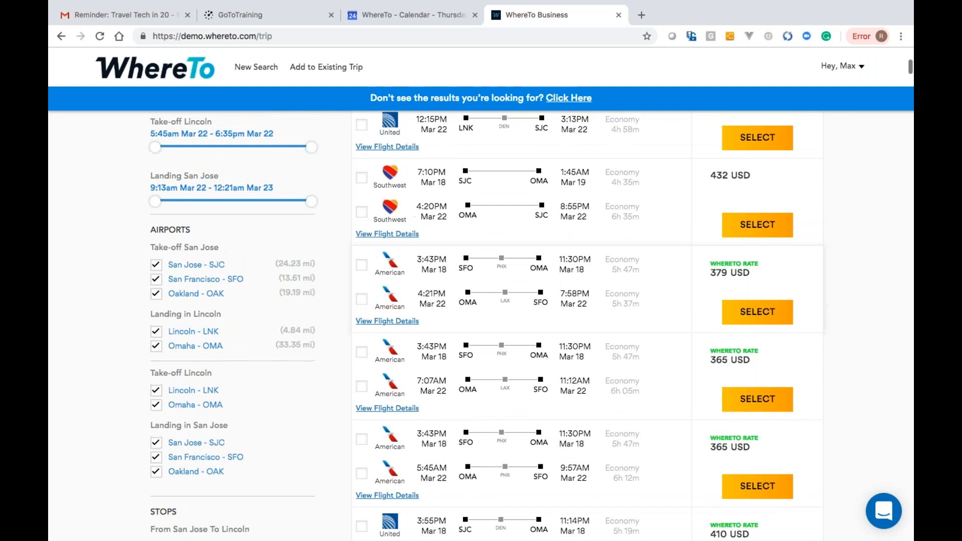
scroll("up", 3)
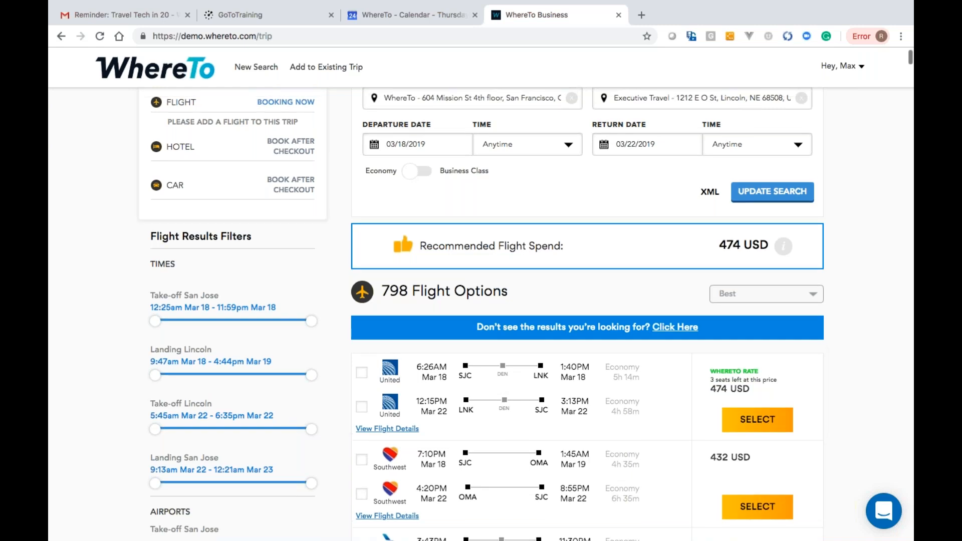
scroll("up", 3)
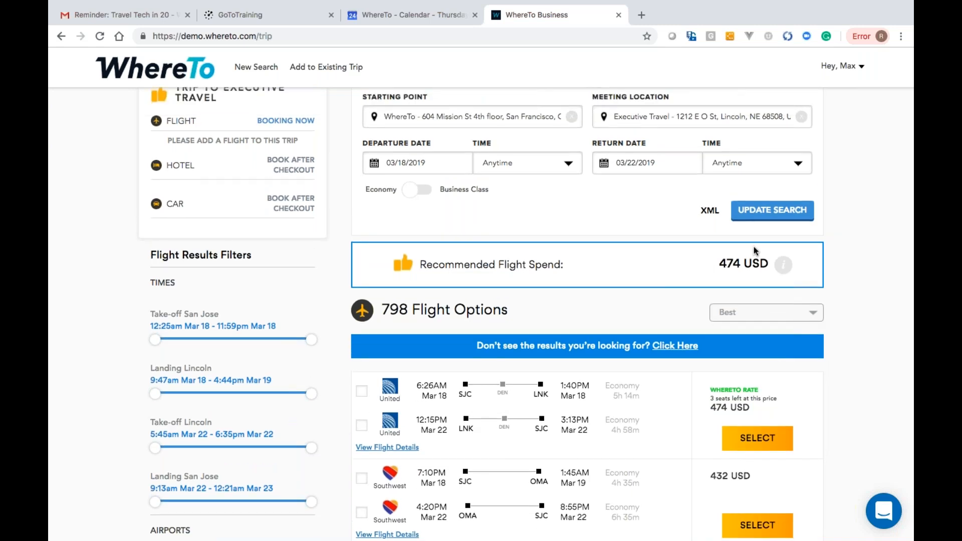
scroll("down", 3)
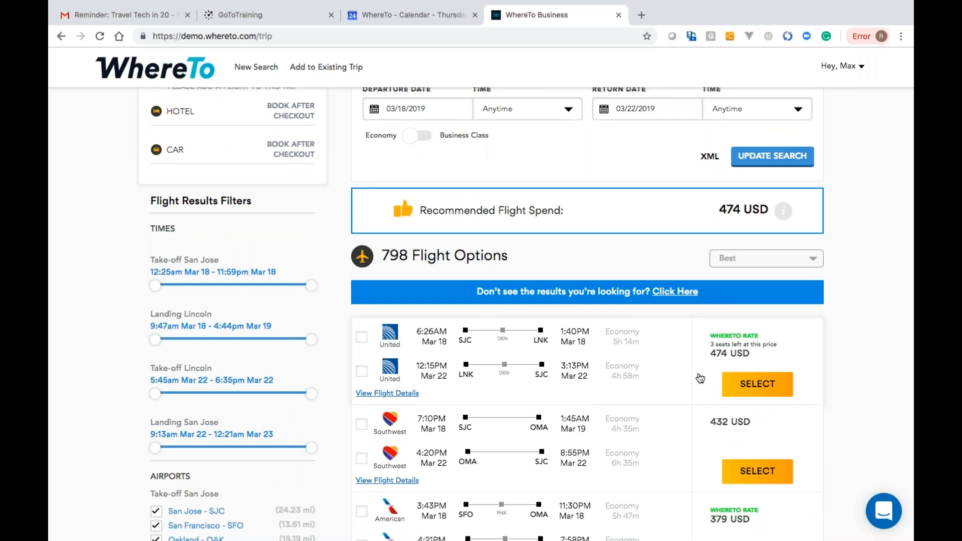
scroll("down", 3)
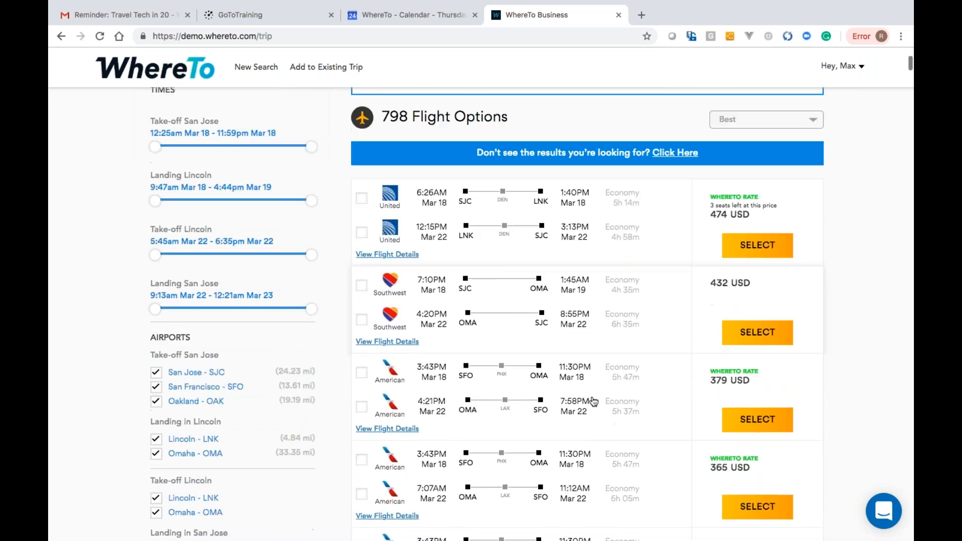
scroll("down", 3)
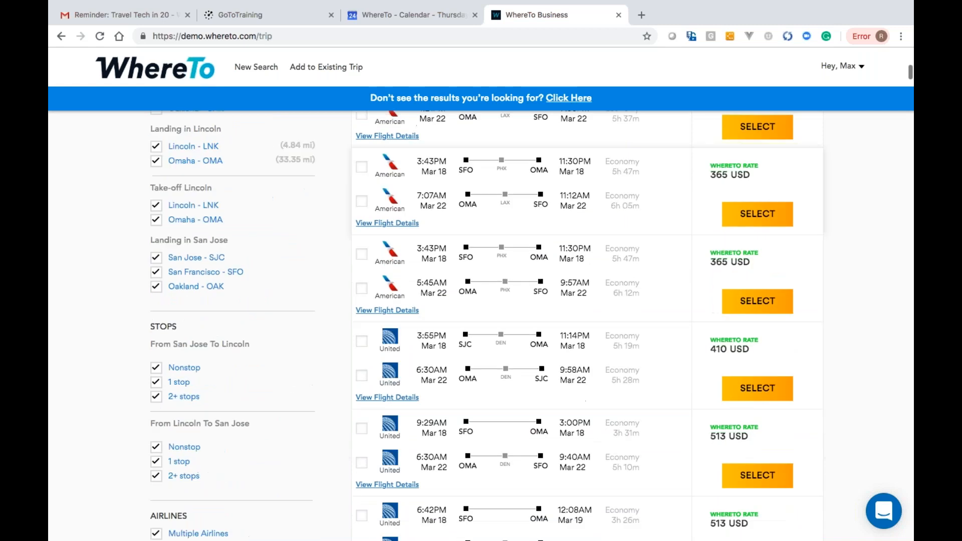
scroll("down", 3)
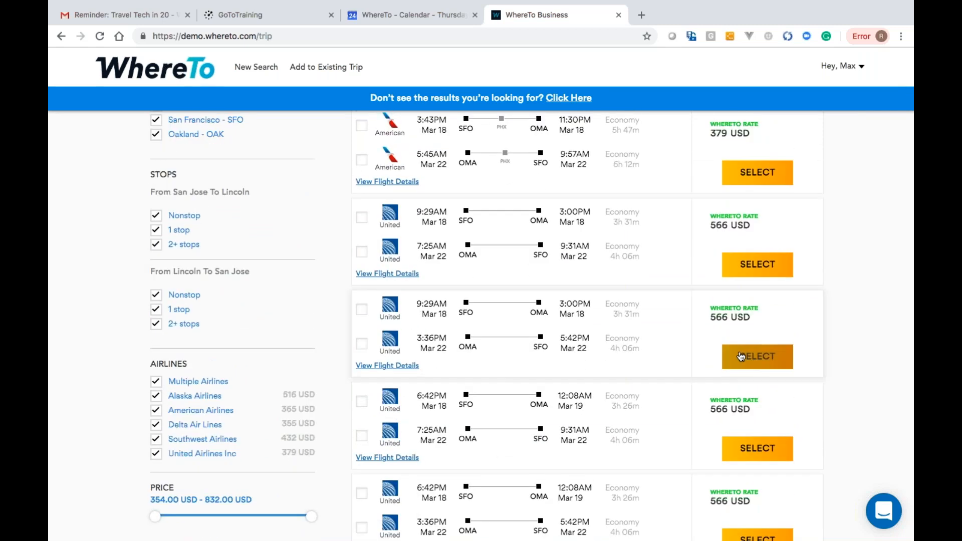
left_click(757, 356)
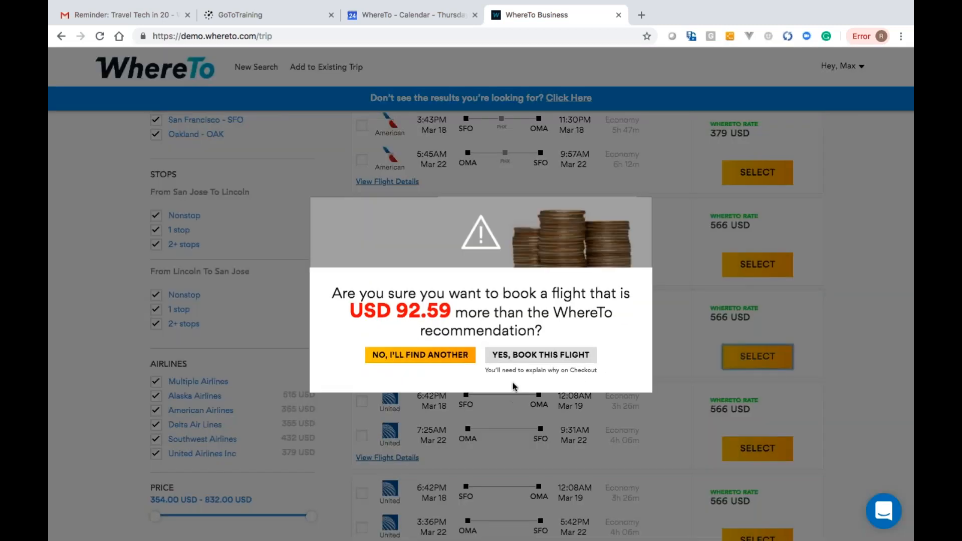
mouse_move(488, 309)
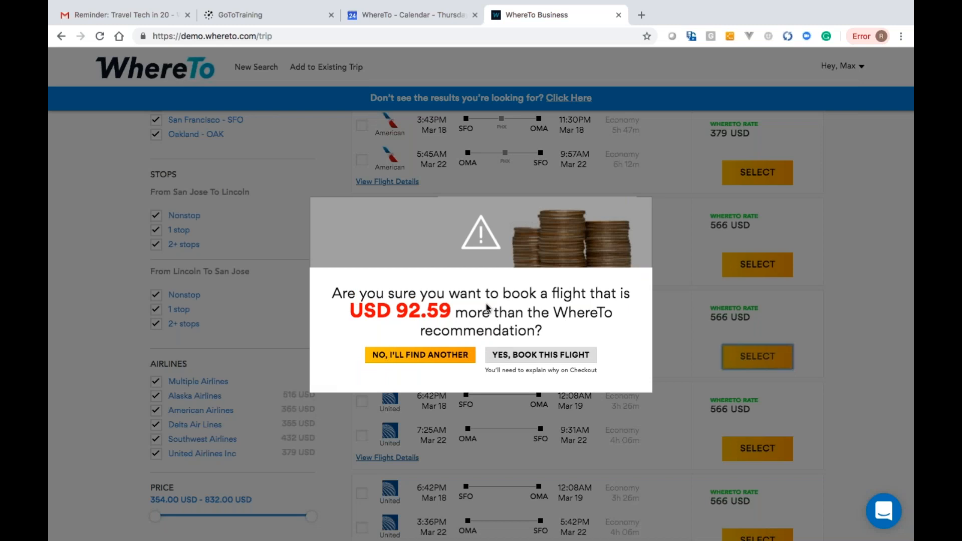
mouse_move(531, 323)
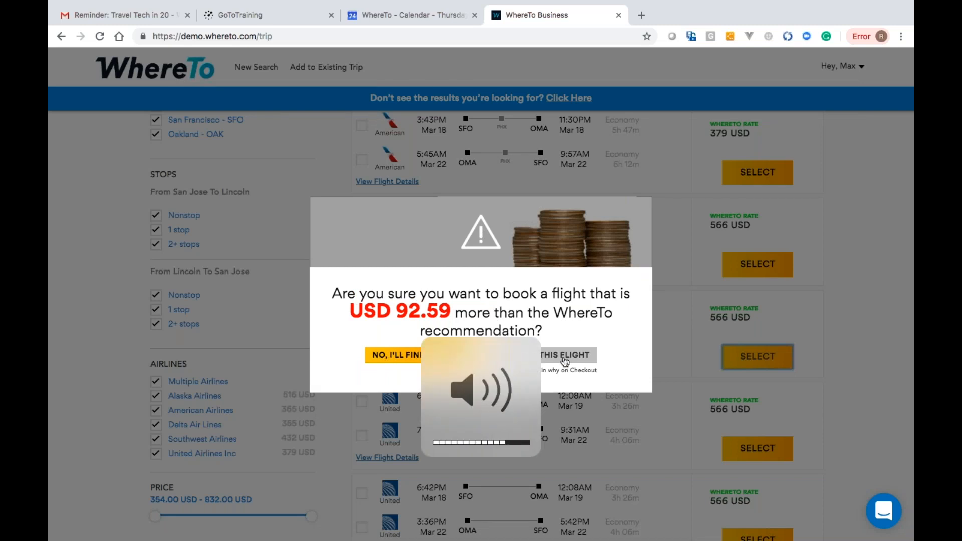
left_click(397, 355)
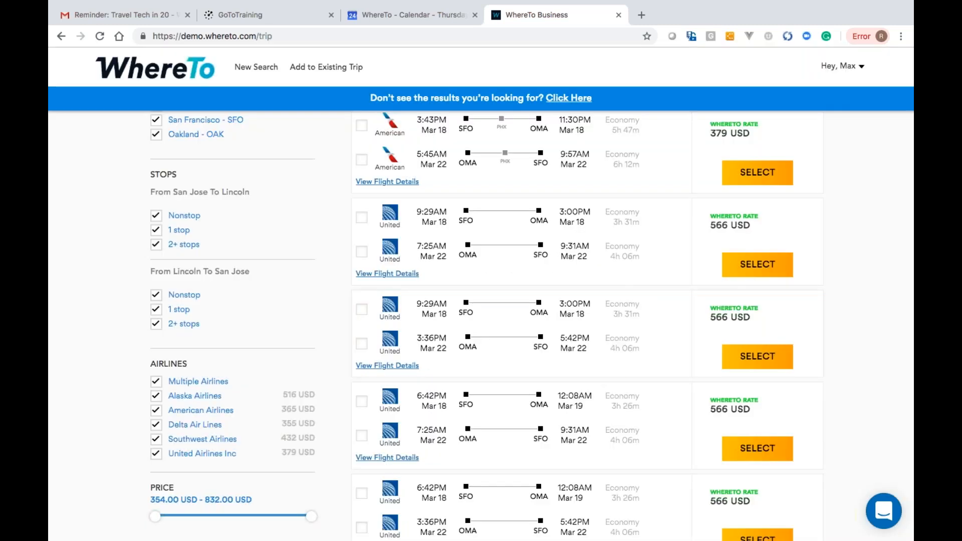
Return to the home trip-search page and open the Intercom support chat panel
left_click(255, 67)
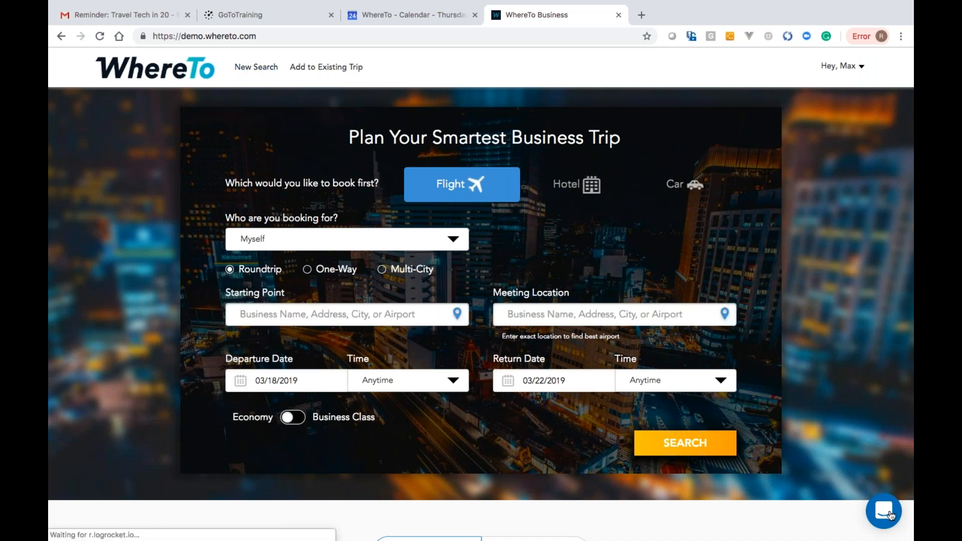
left_click(884, 511)
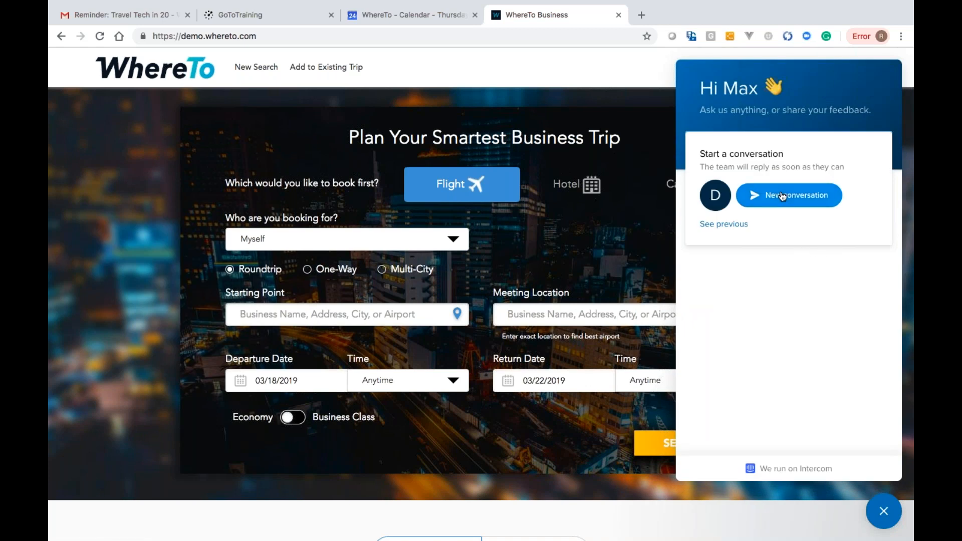
left_click(794, 196)
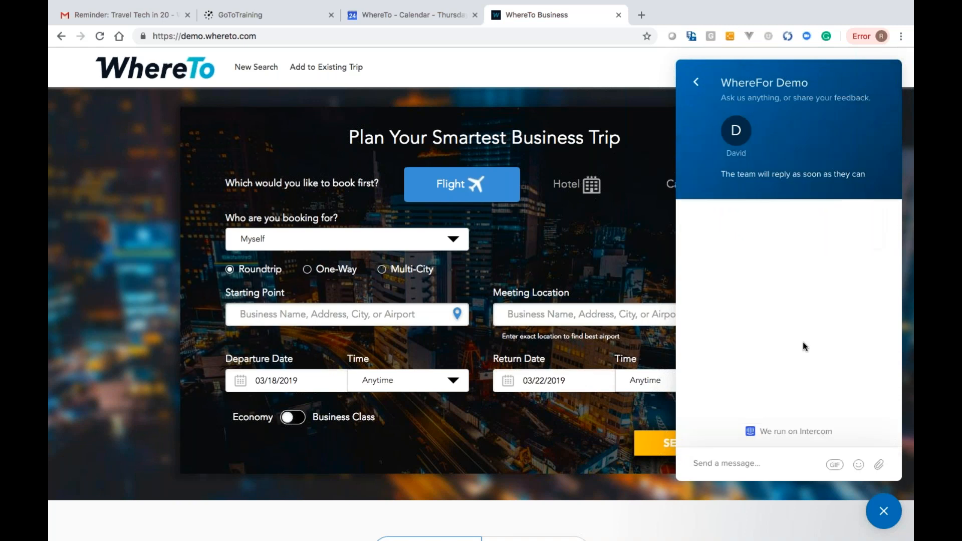
left_click(737, 463)
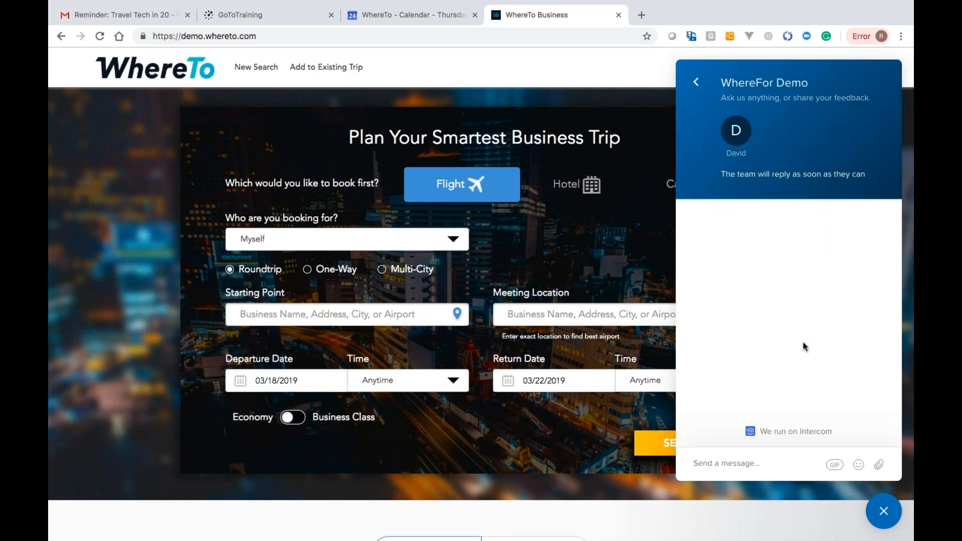
left_click(725, 463)
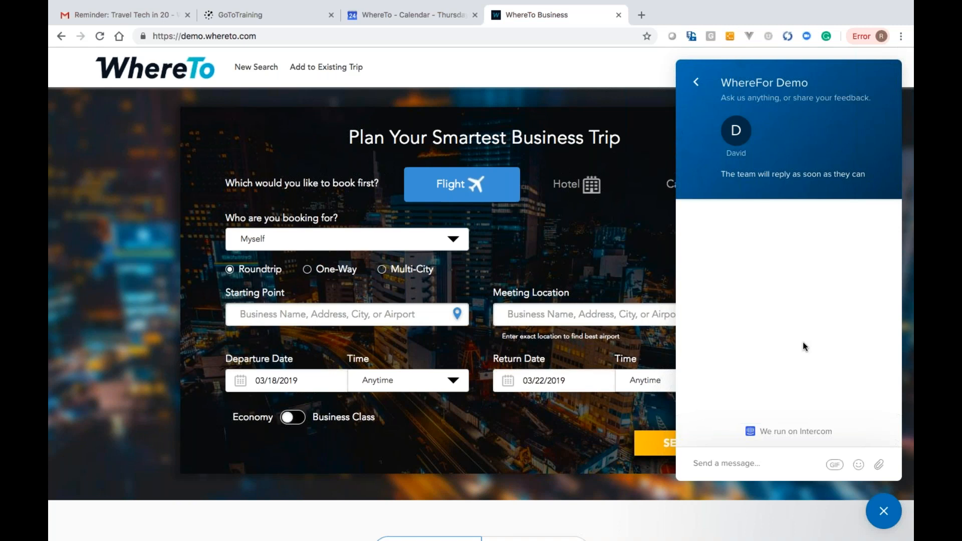
left_click(726, 463)
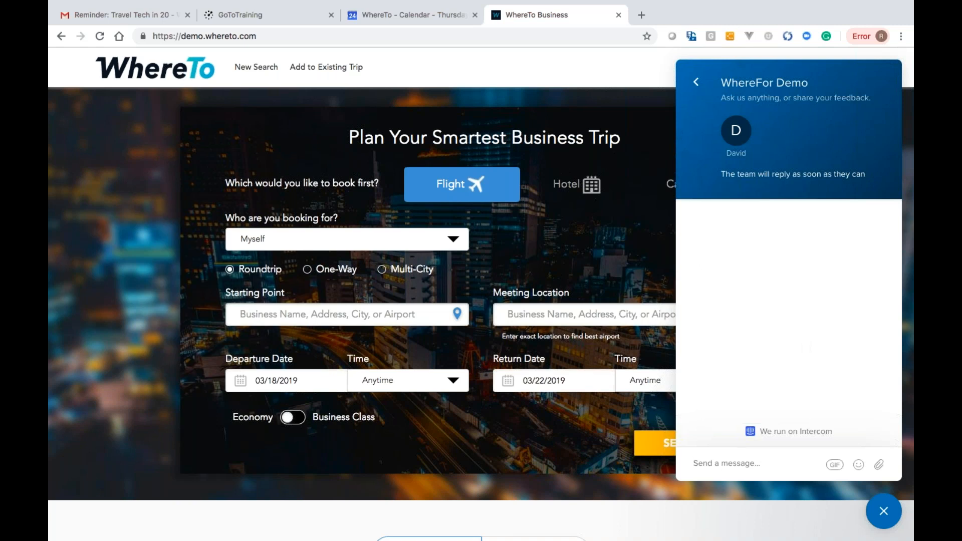
key("Return")
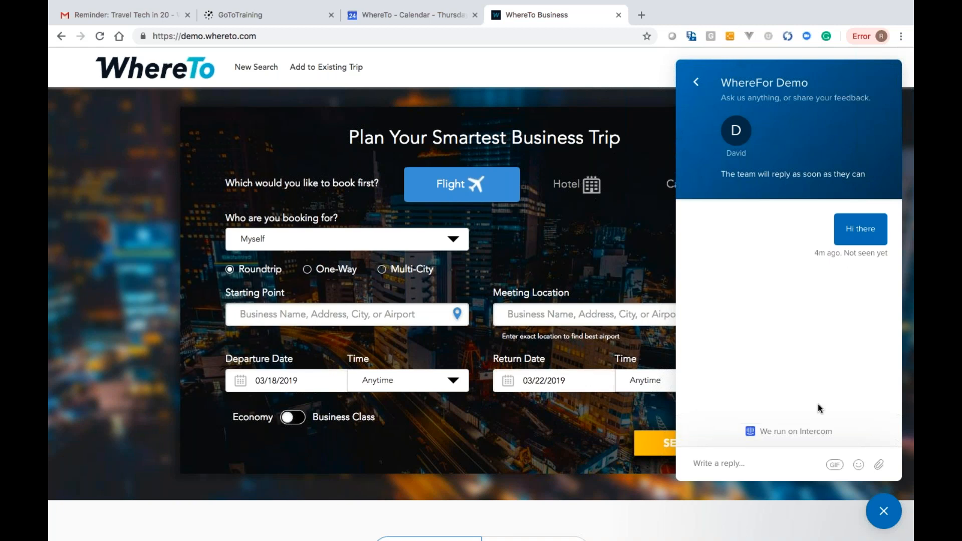
mouse_move(301, 431)
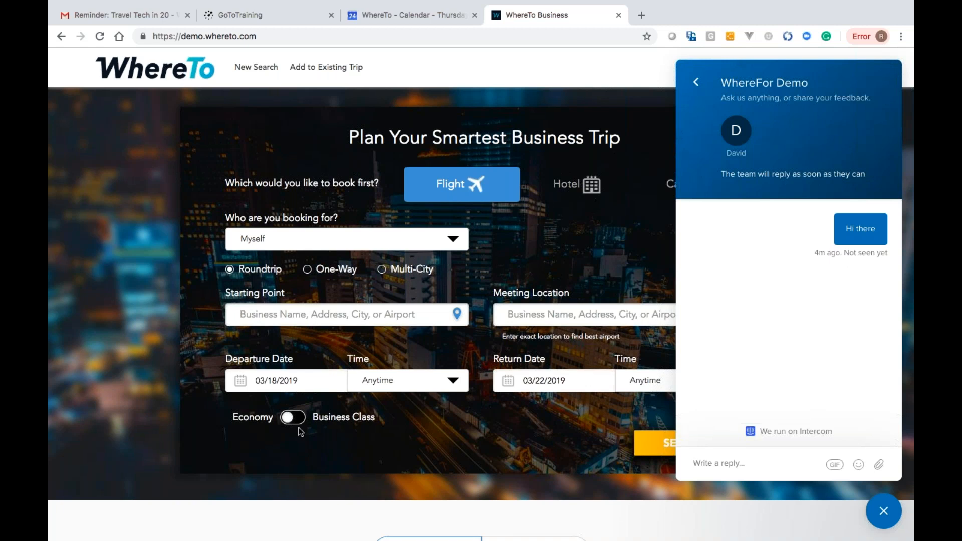